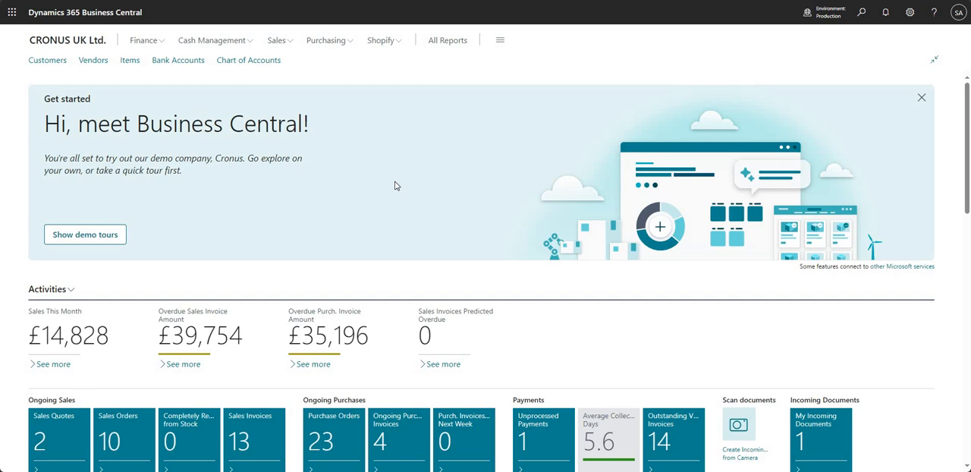
mouse_move(762, 57)
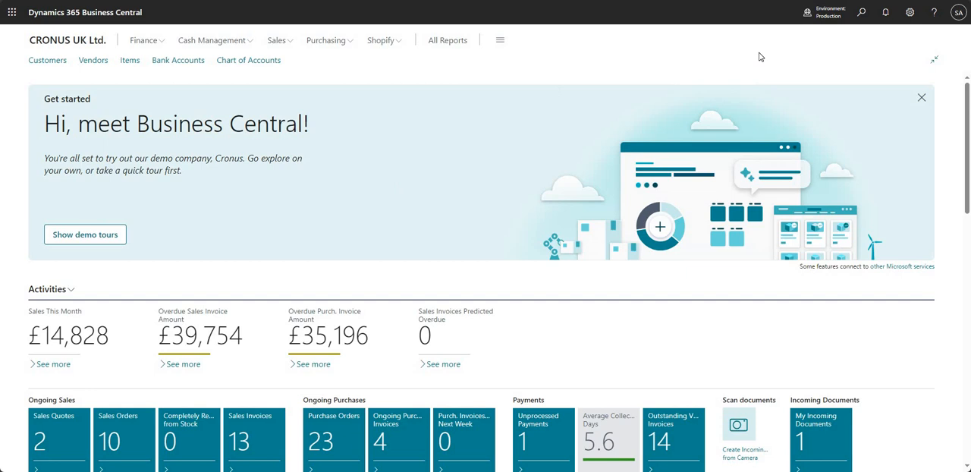
Step: Search for the Vendor Ledger Entries page and open its list
click(862, 12)
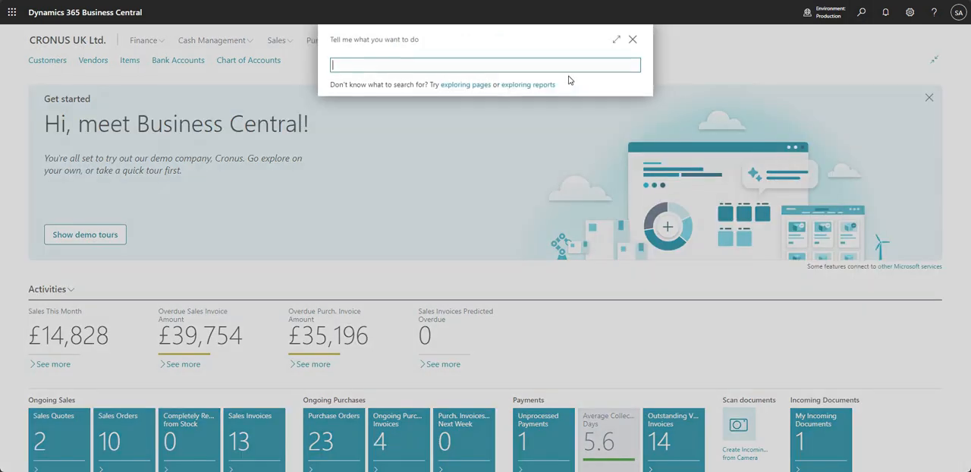
text(ver)
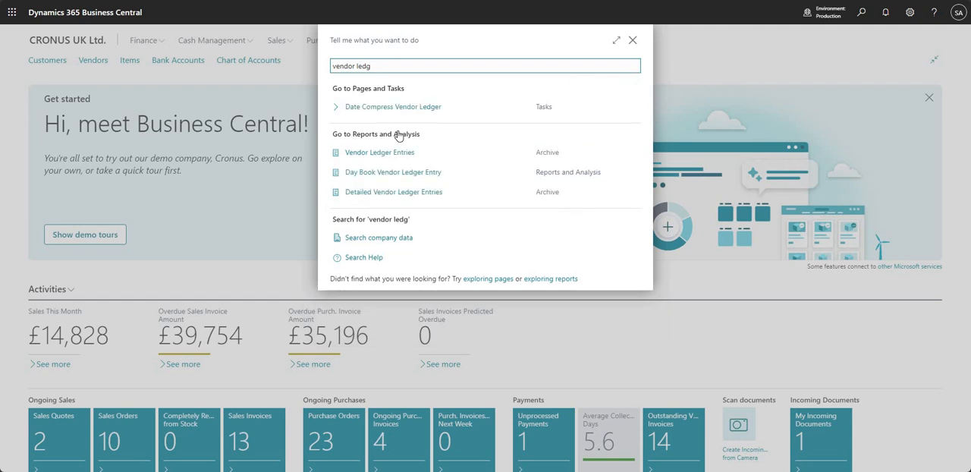
click(378, 152)
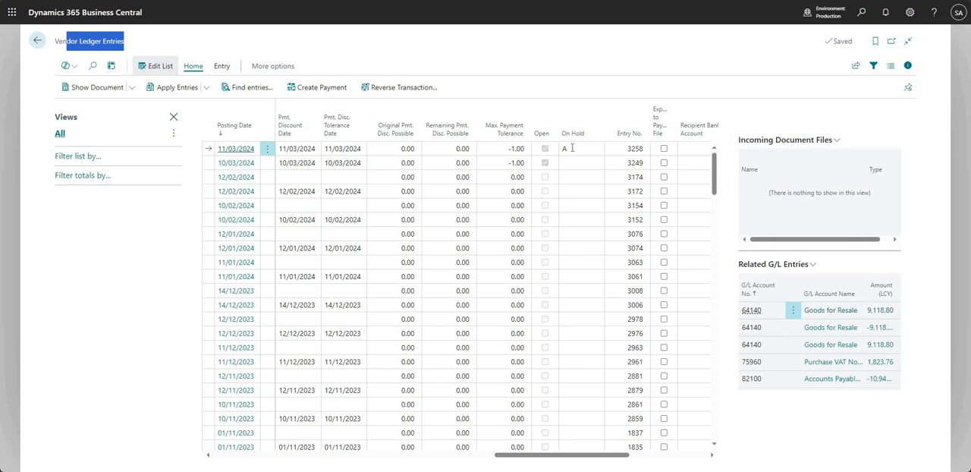
click(580, 147)
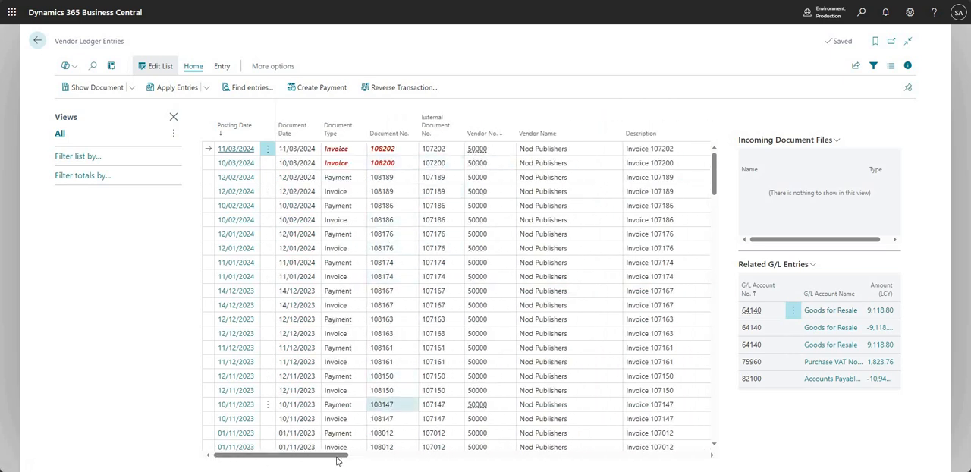
drag(337, 455, 477, 456)
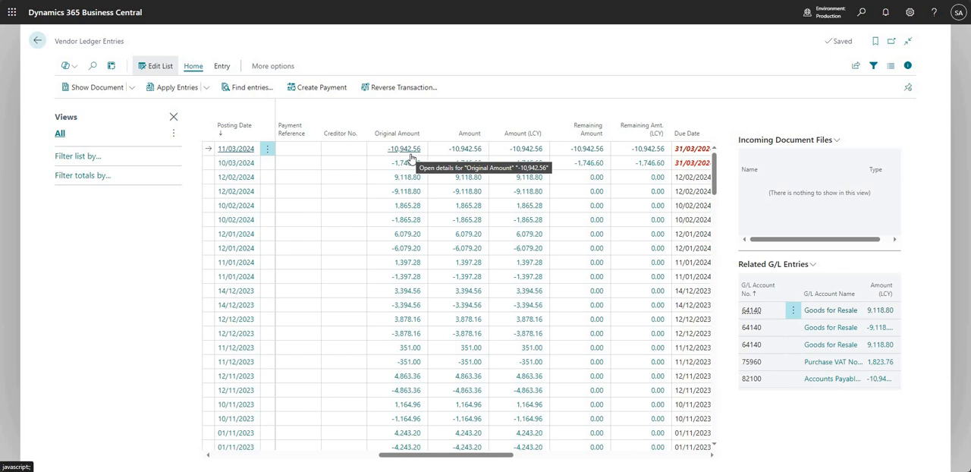
mouse_move(656, 128)
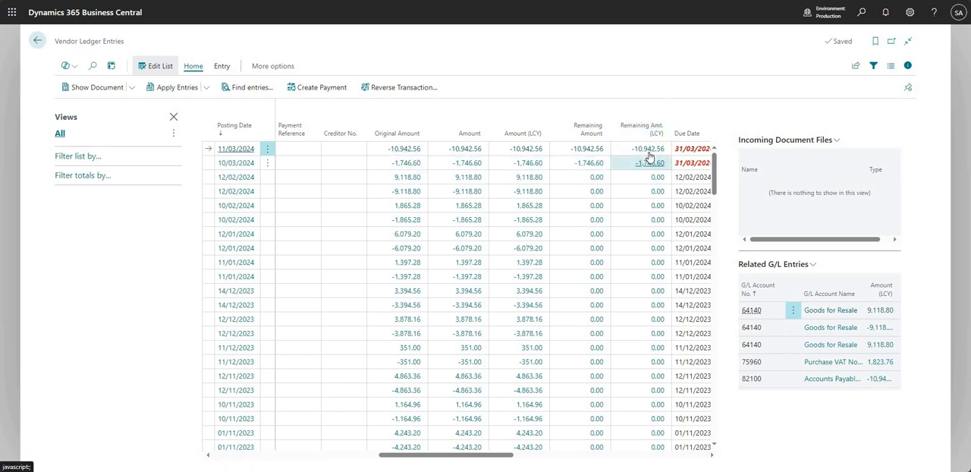
drag(448, 456, 493, 455)
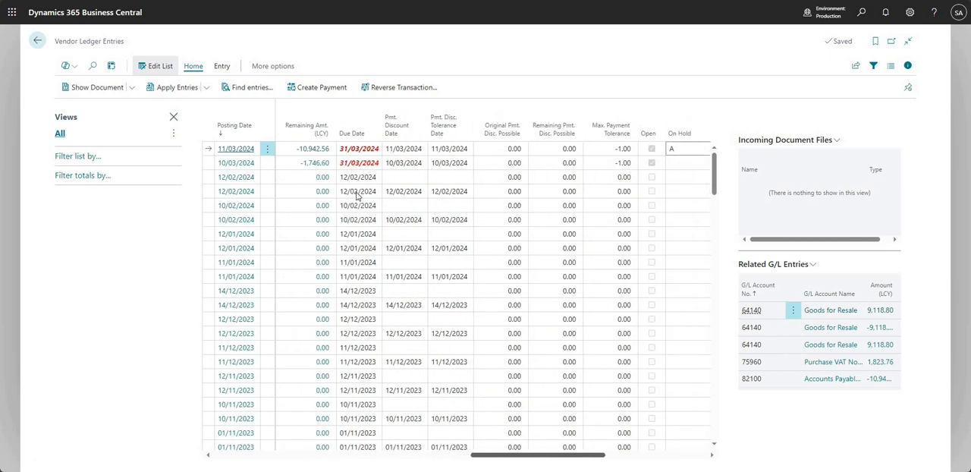
scroll(right, 3)
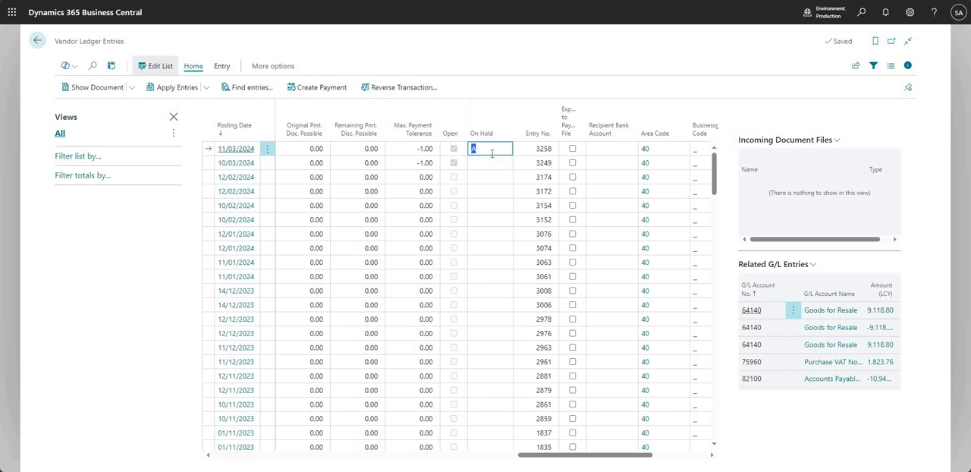
Step: Enter 123 in the On Hold cell for invoice 108202, then delete it so the cell is empty
text(123)
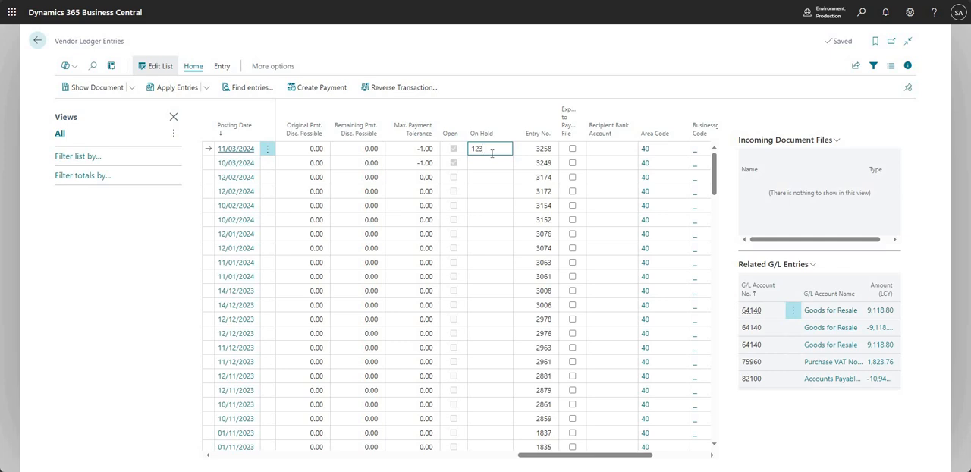
key(Backspace)
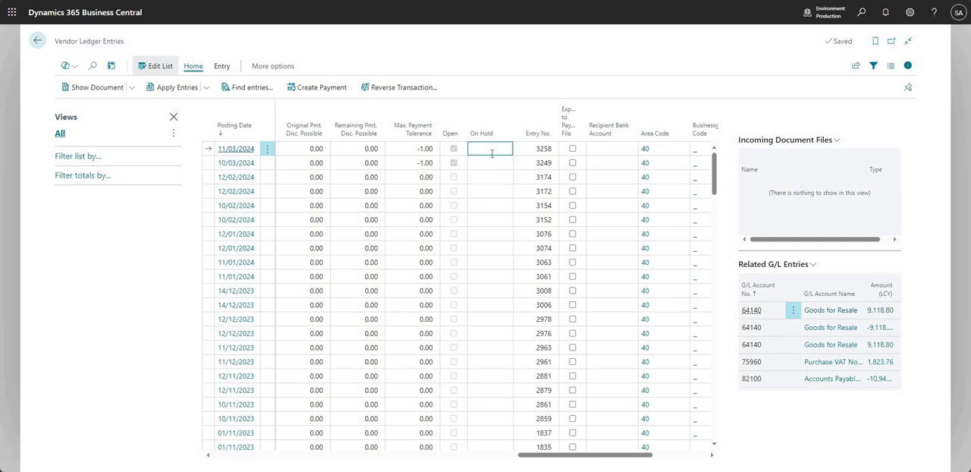
mouse_move(483, 134)
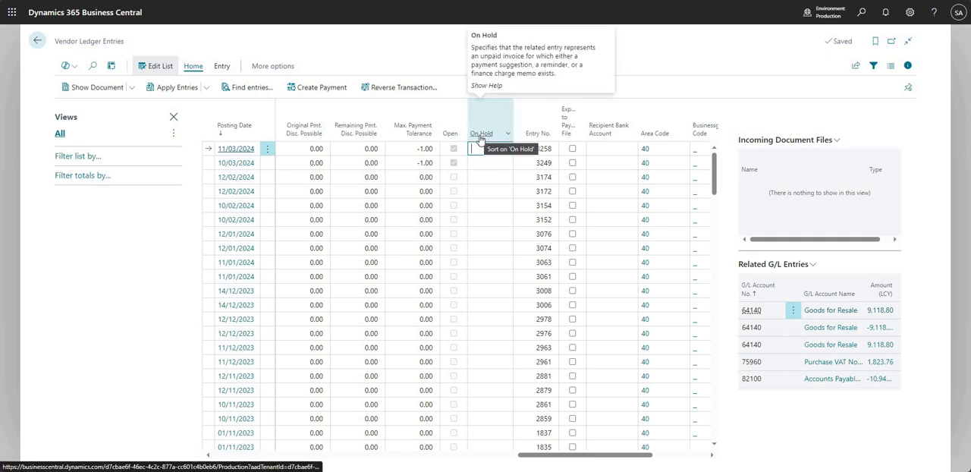
click(483, 147)
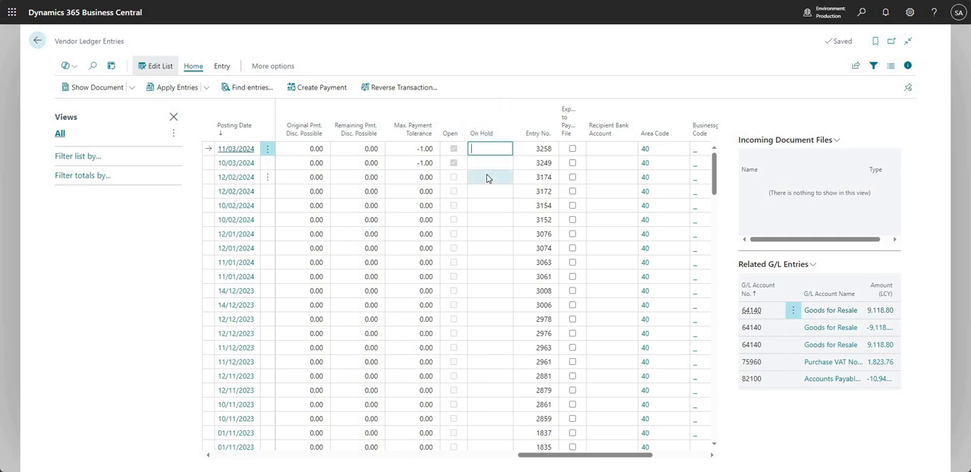
mouse_move(485, 204)
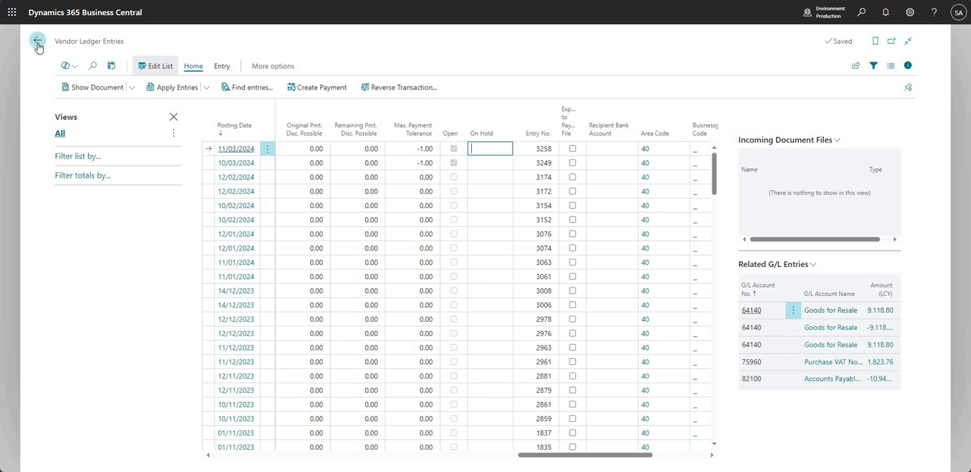
Step: Return home, open Purchase Quotes, and show quote 1001's Invoice Details section
click(36, 41)
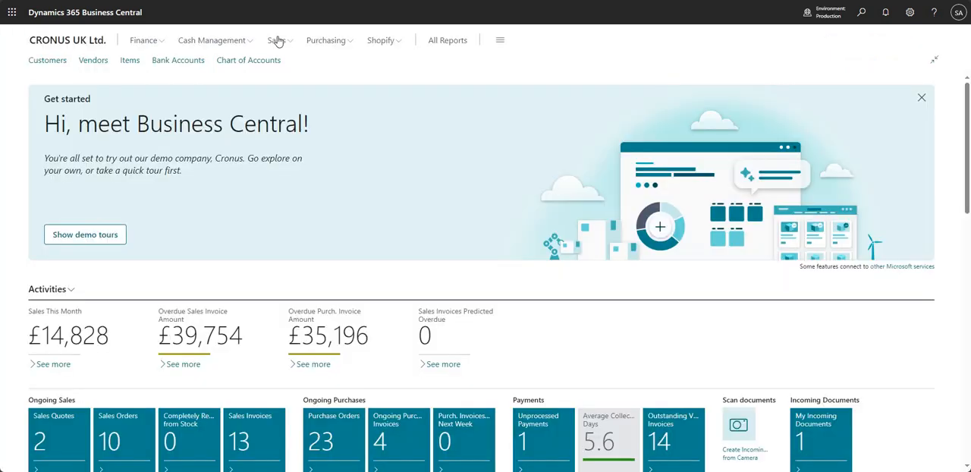
click(328, 39)
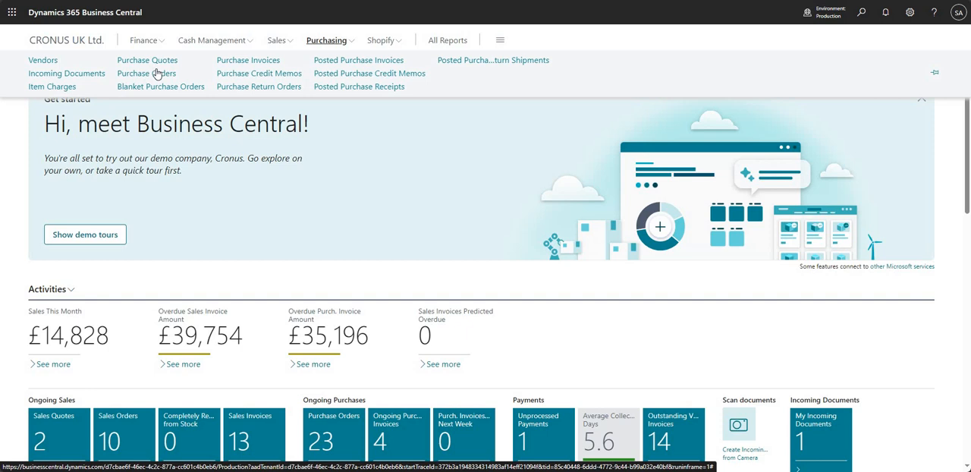
click(147, 60)
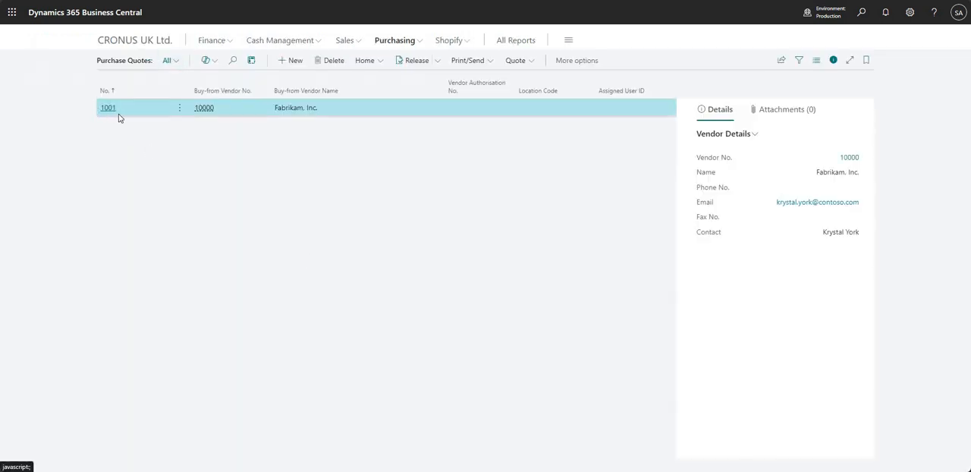
click(107, 107)
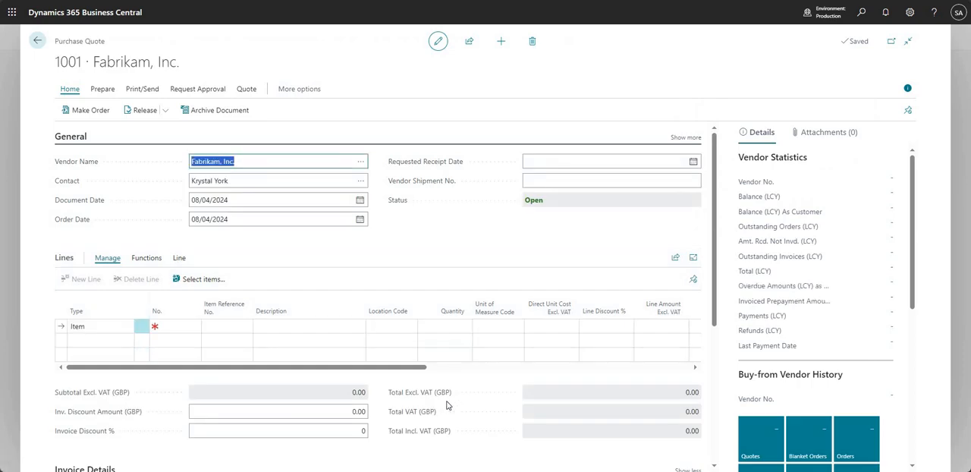
scroll(down, 3)
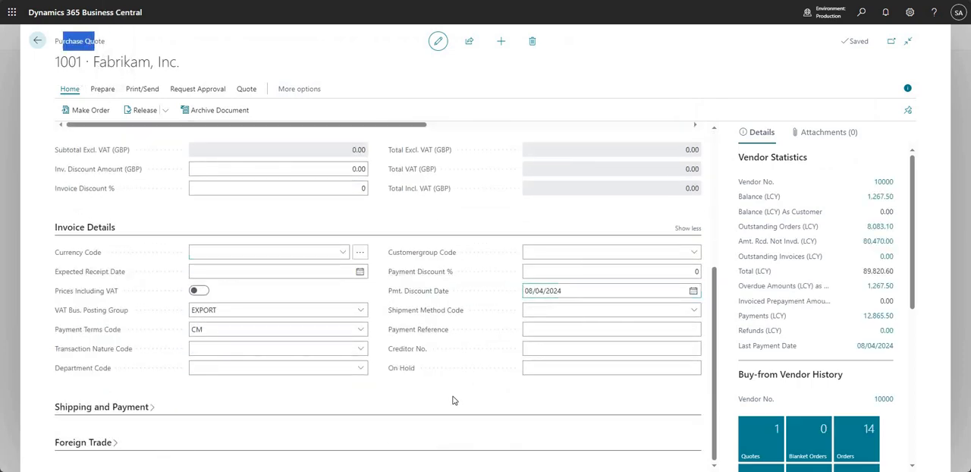
mouse_move(403, 371)
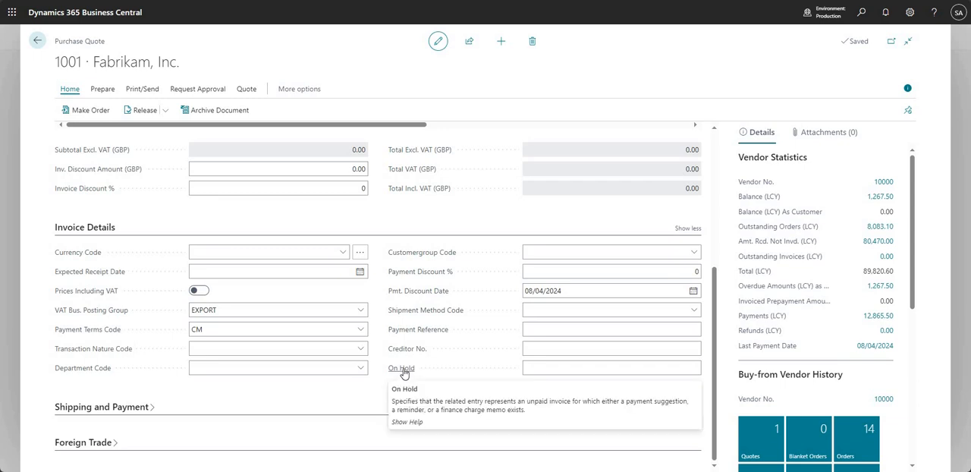
mouse_move(580, 364)
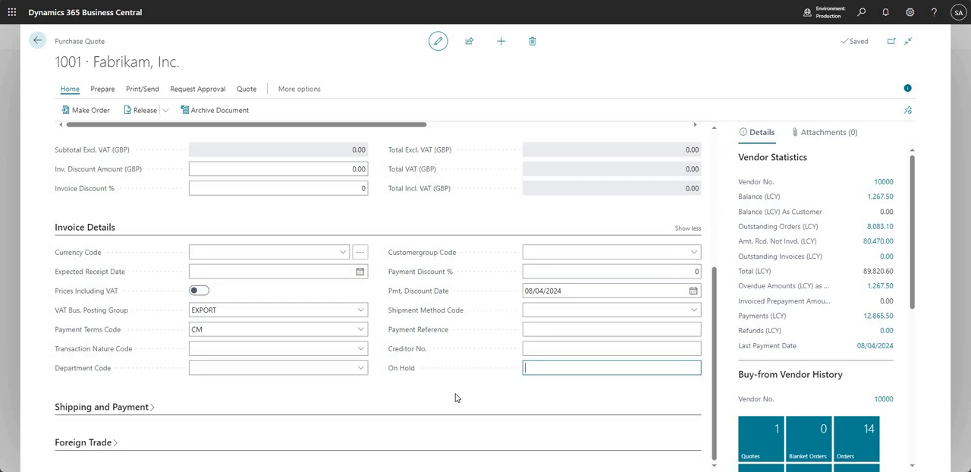
mouse_move(462, 381)
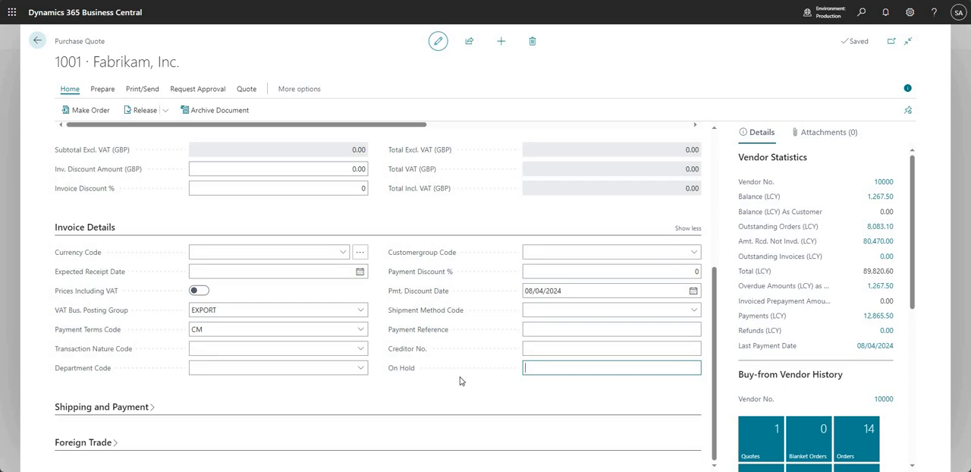
mouse_move(452, 383)
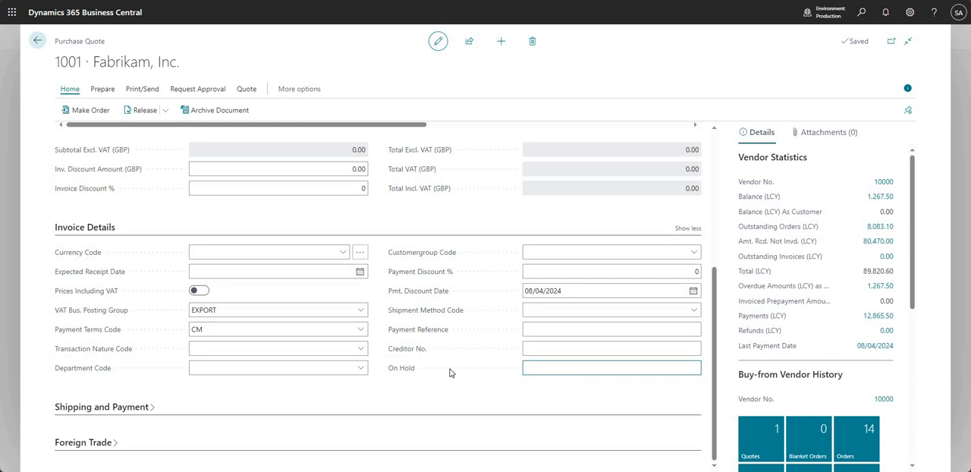
mouse_move(456, 395)
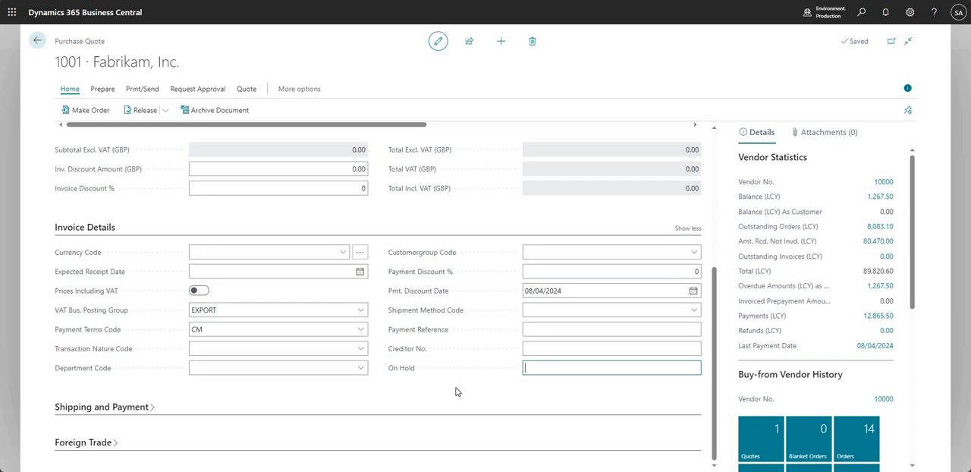
Step: Enter 123 in quote 1001's On Hold field, then remove it again
text(123)
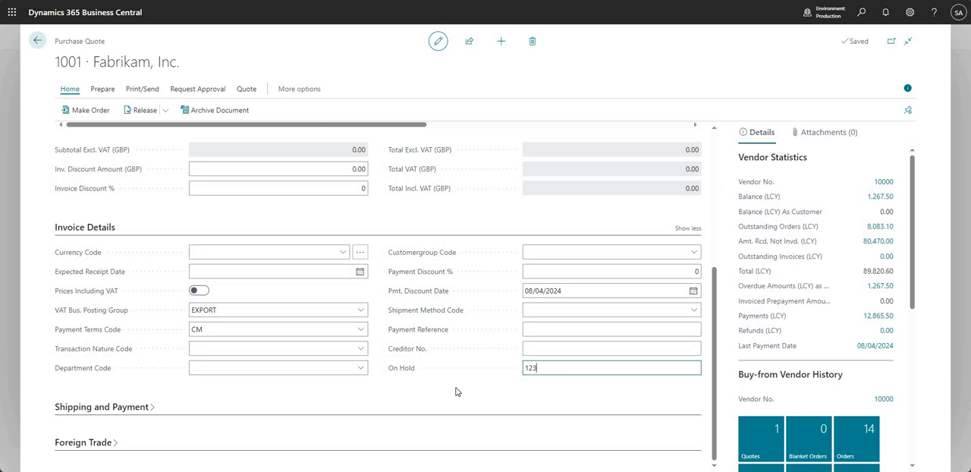
key(Backspace)
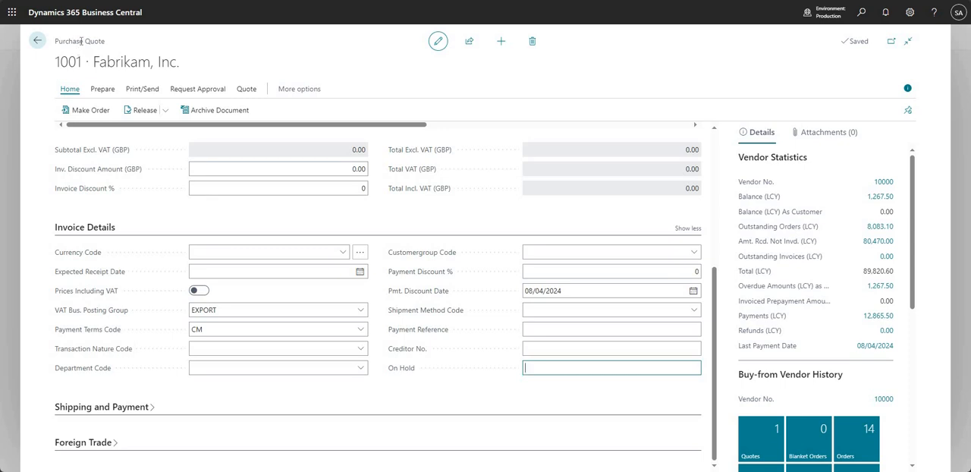
mouse_move(122, 47)
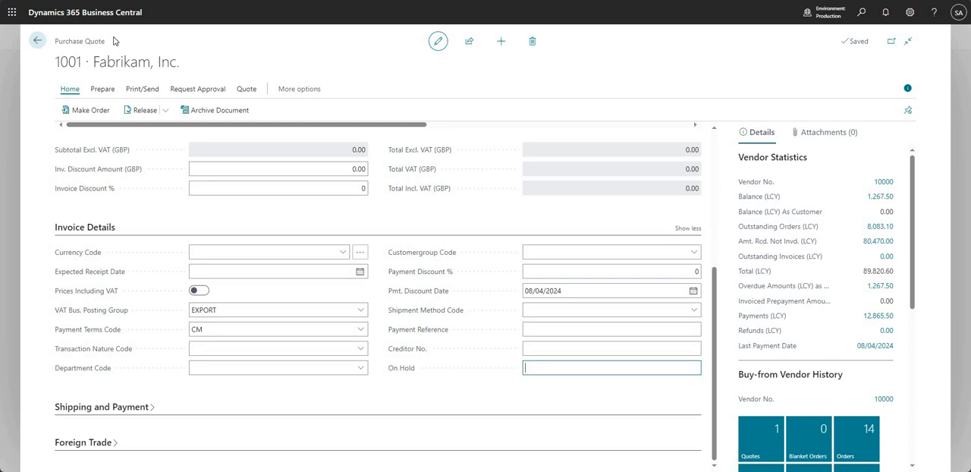
mouse_move(144, 55)
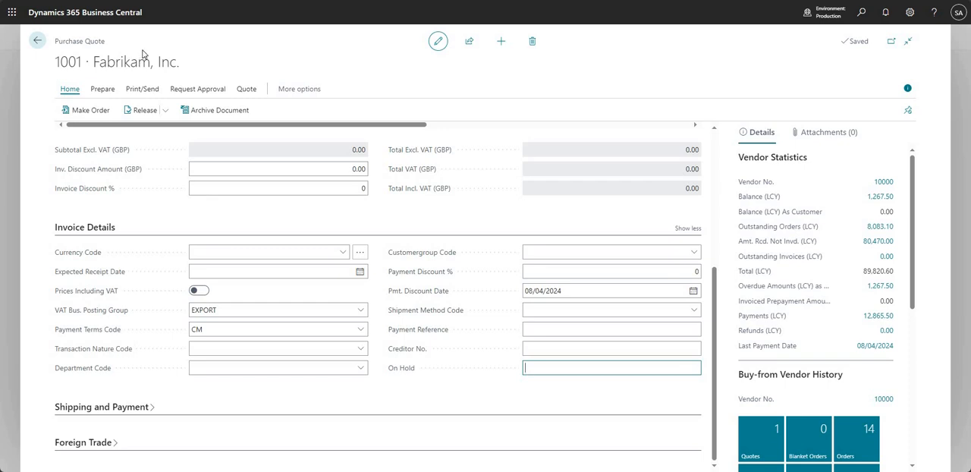
mouse_move(416, 397)
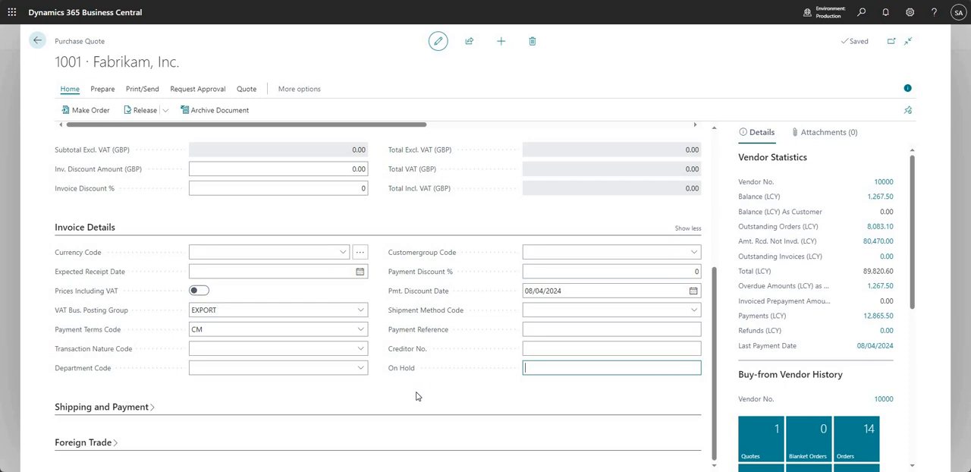
mouse_move(453, 388)
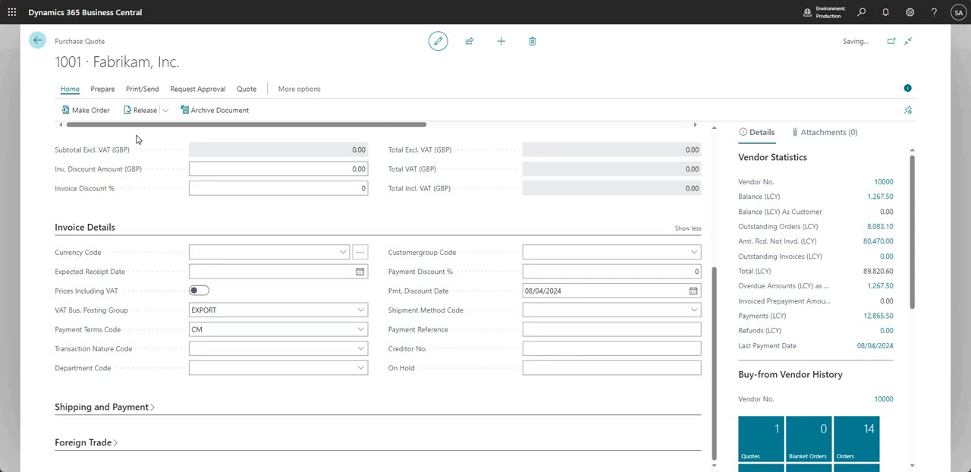
Step: Search 'vendor ledg', open Vendor Ledger Entries, and switch to Edit List
click(36, 41)
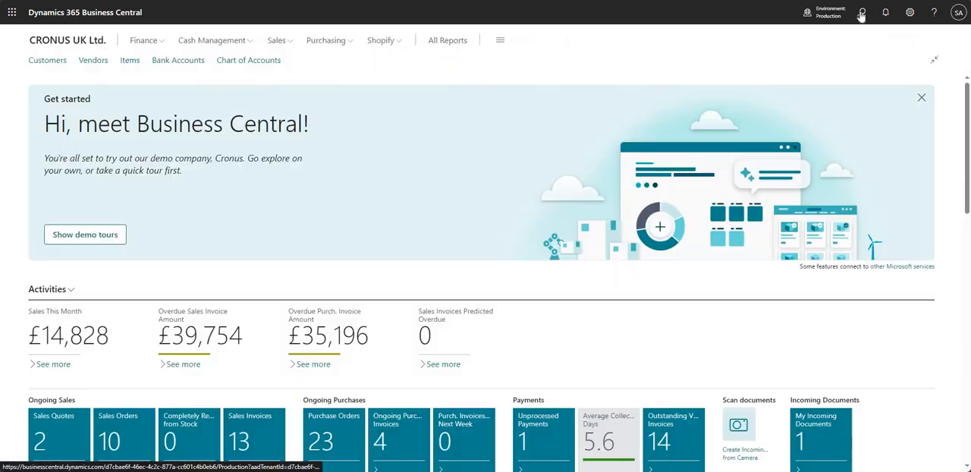
click(862, 12)
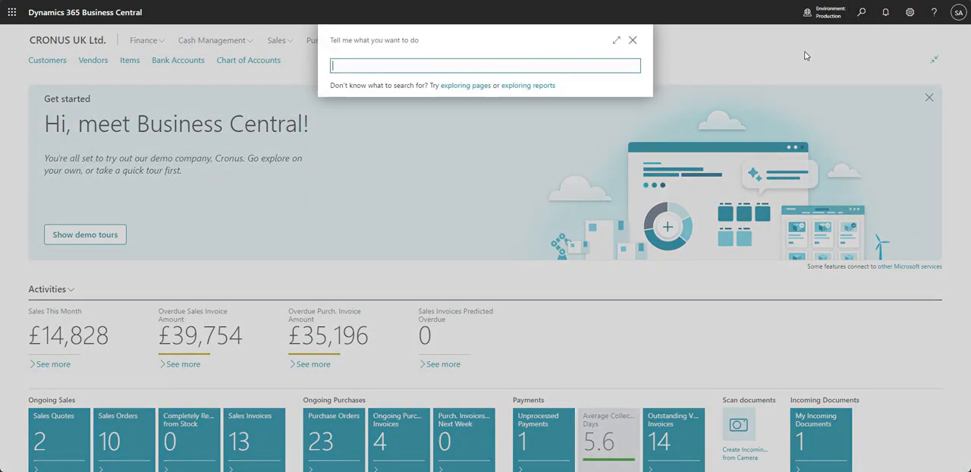
text(vendor ledg)
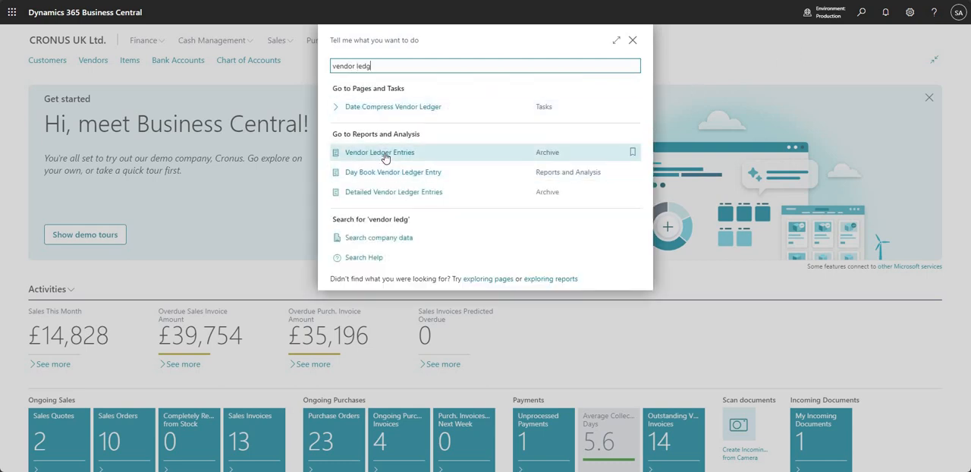
click(380, 152)
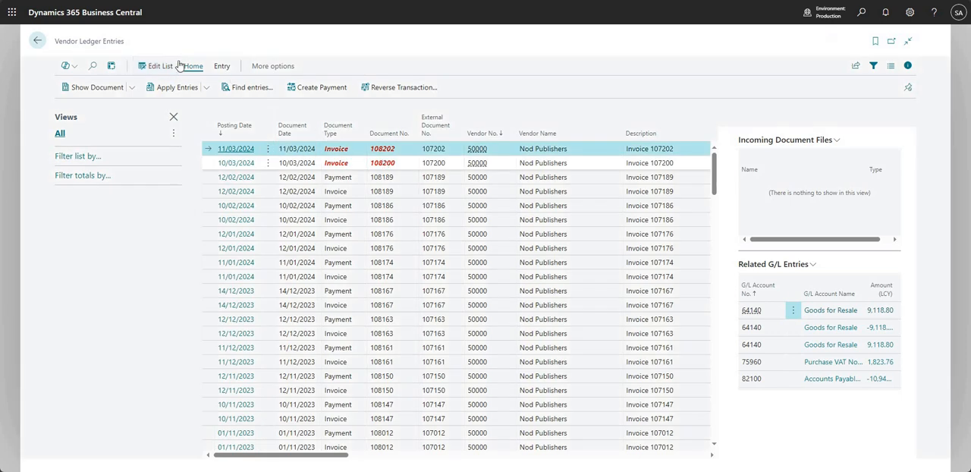
click(158, 67)
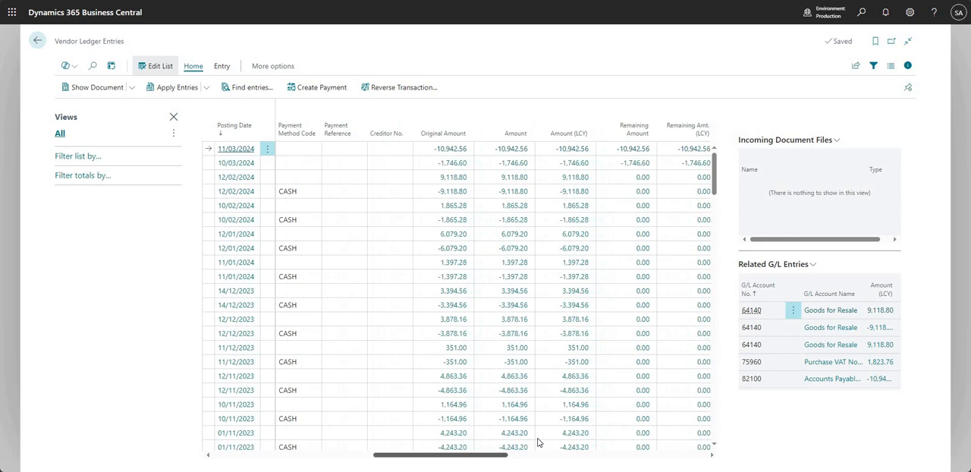
Step: Set On Hold code 1 on invoice 108202 and review its remaining columns
scroll(right, 3)
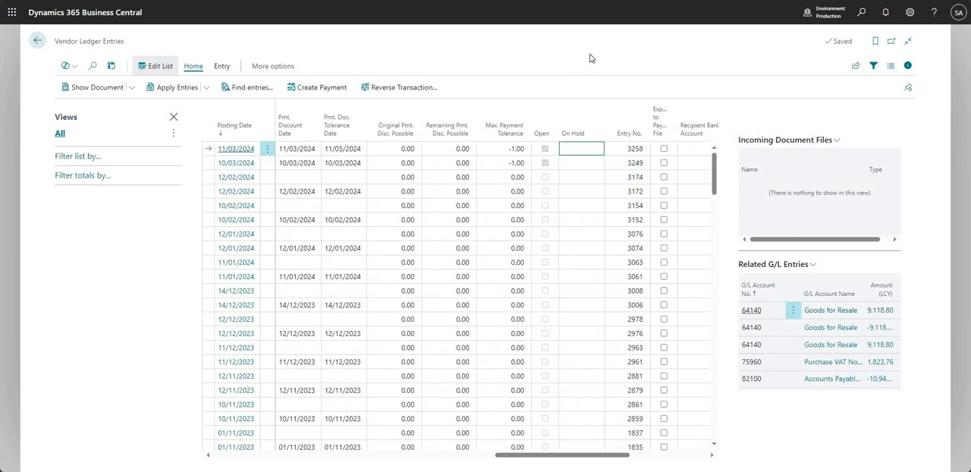
text(1)
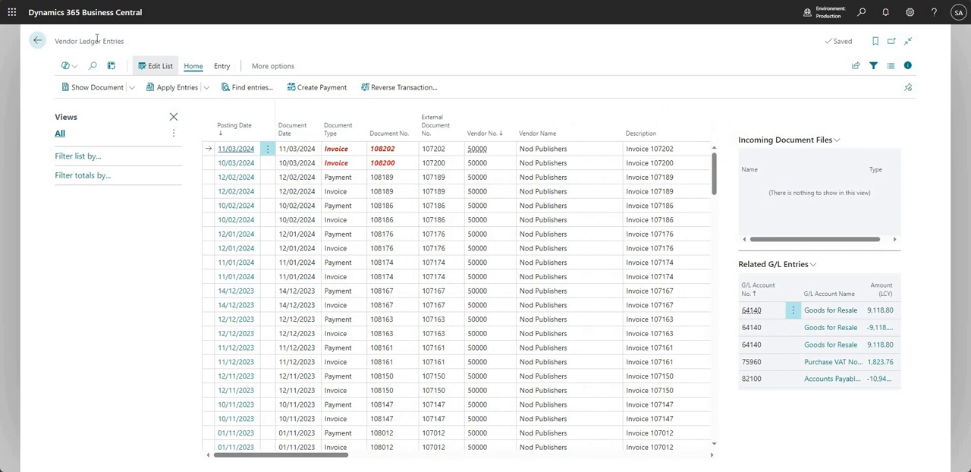
mouse_move(248, 40)
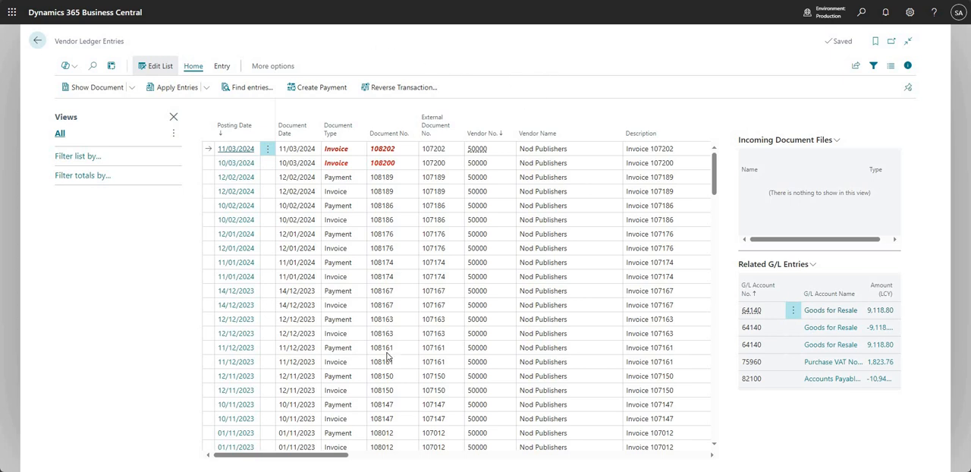
scroll(right, 3)
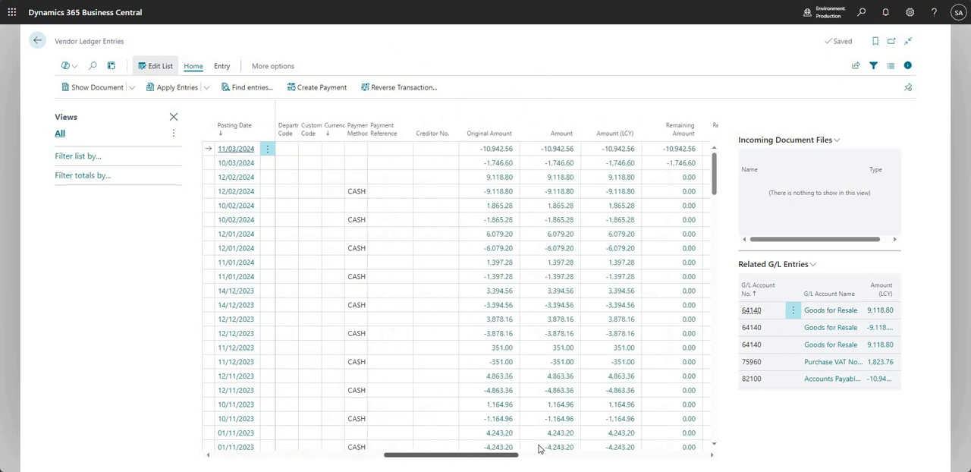
scroll(right, 3)
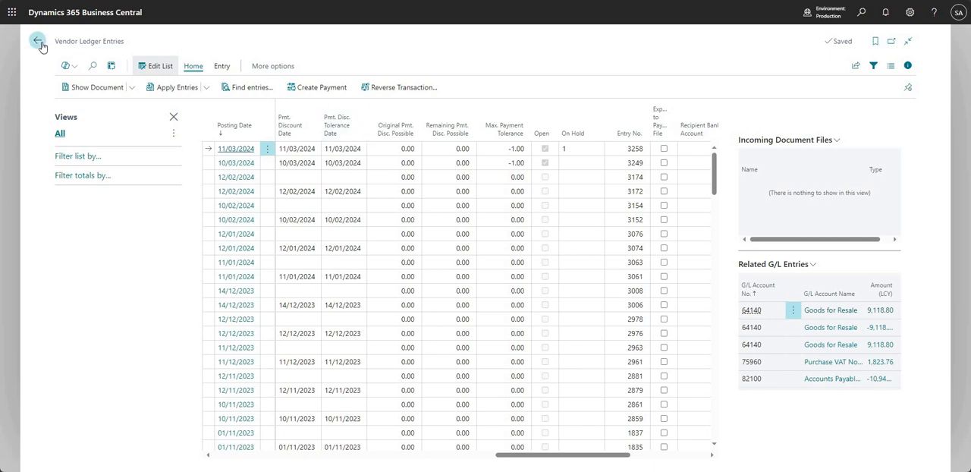
Step: Return home and open Payment Journals under Cash Management
click(36, 41)
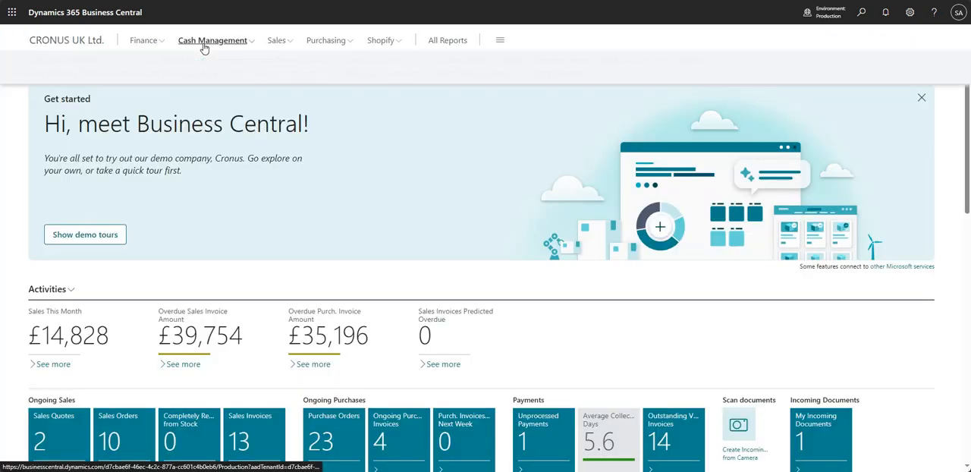
click(212, 40)
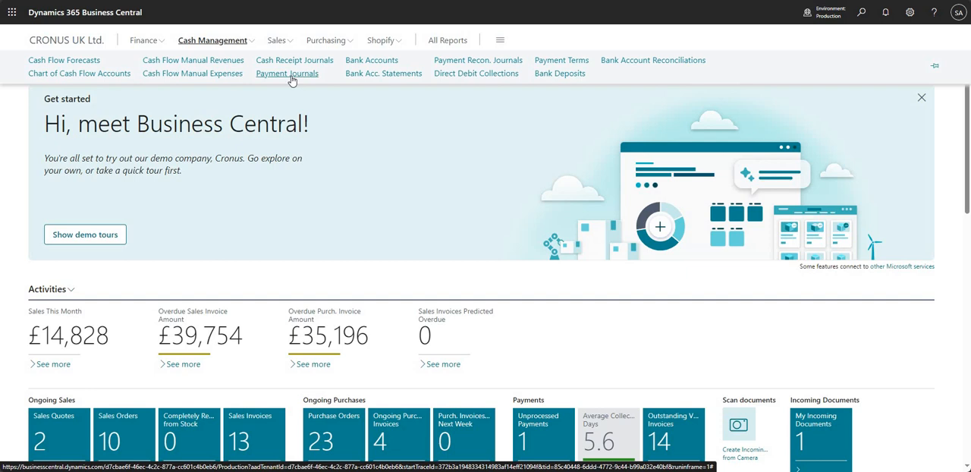
click(287, 73)
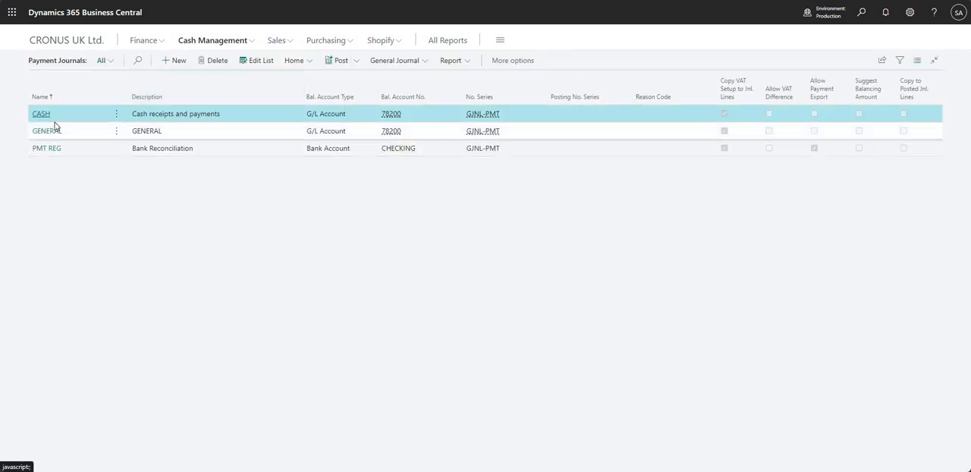
mouse_move(358, 328)
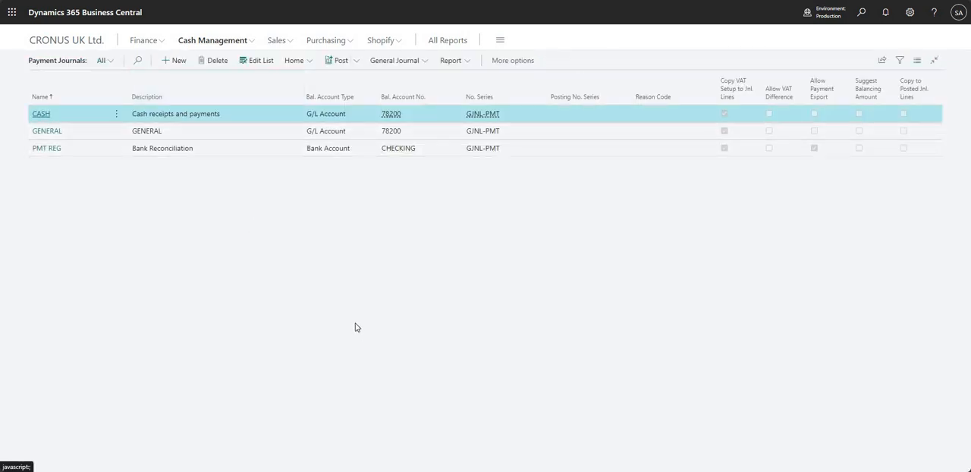
Step: In the CASH batch, run Suggest Vendor Payments filtered to vendor 50000
click(41, 114)
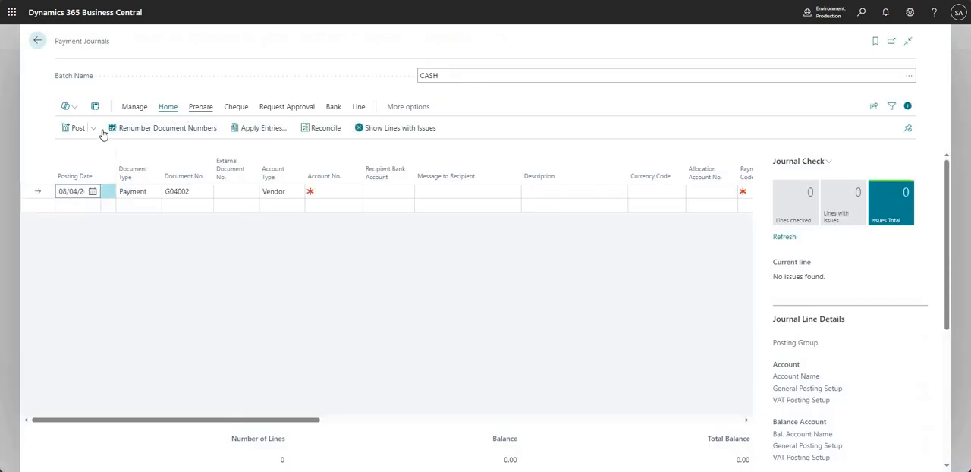
click(109, 128)
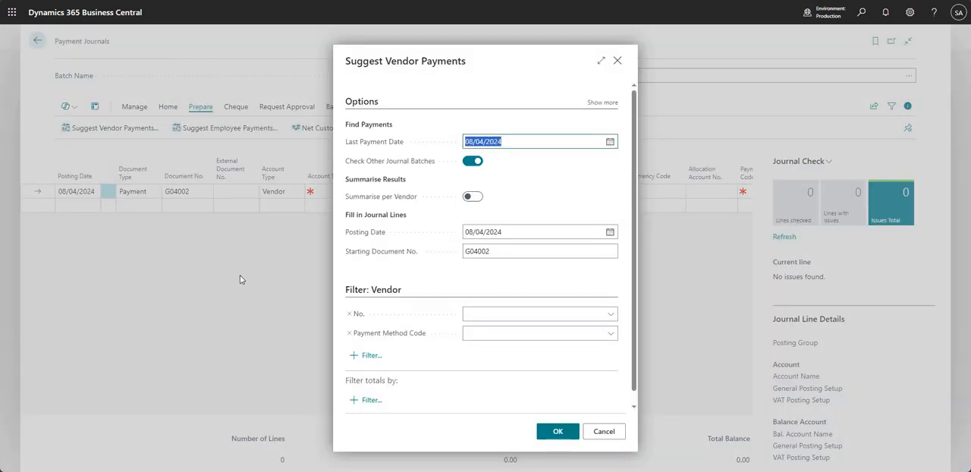
mouse_move(599, 106)
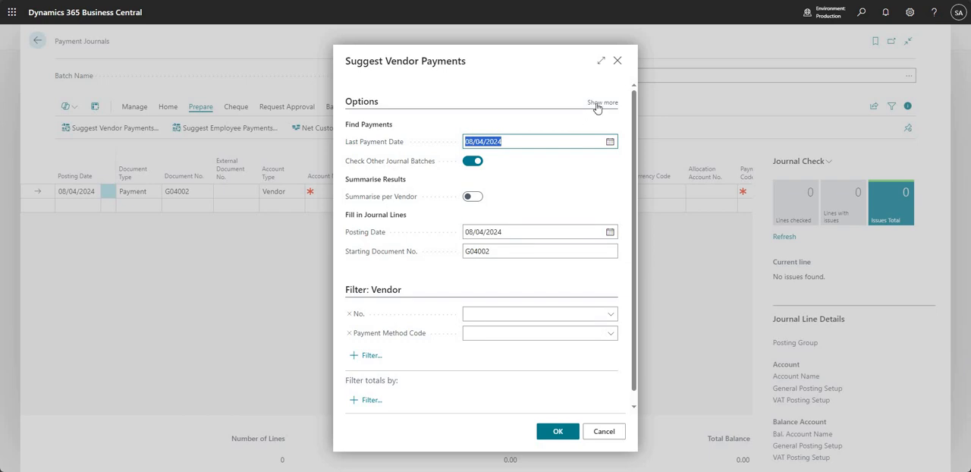
click(603, 103)
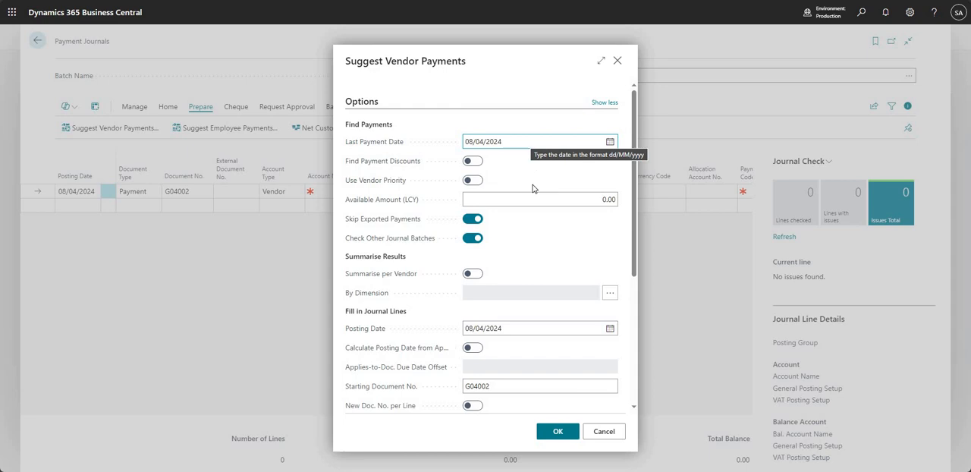
mouse_move(562, 237)
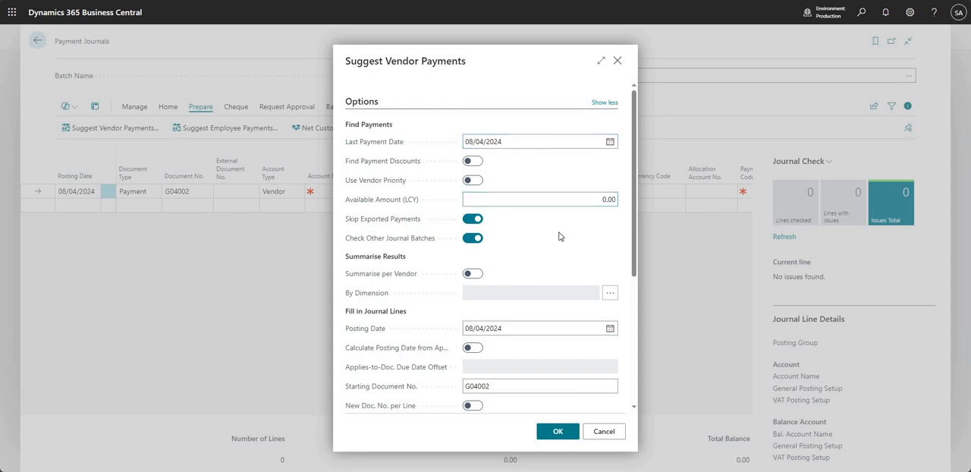
scroll(down, 3)
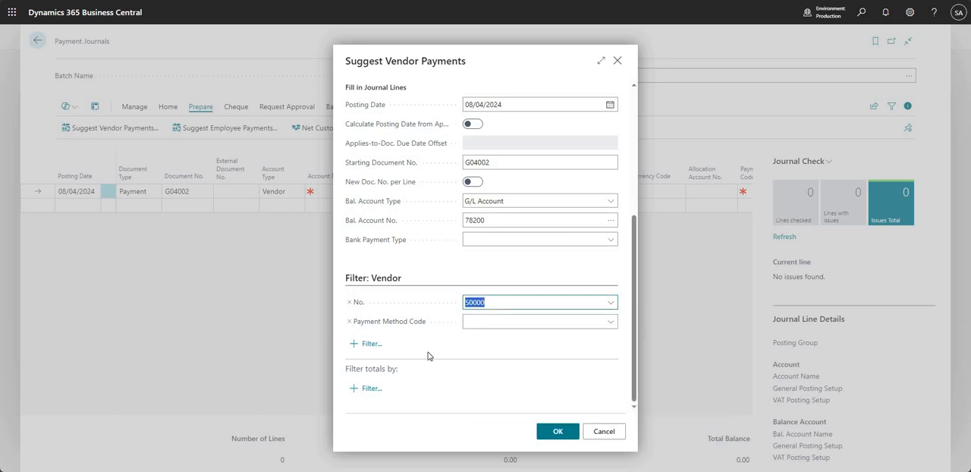
mouse_move(504, 303)
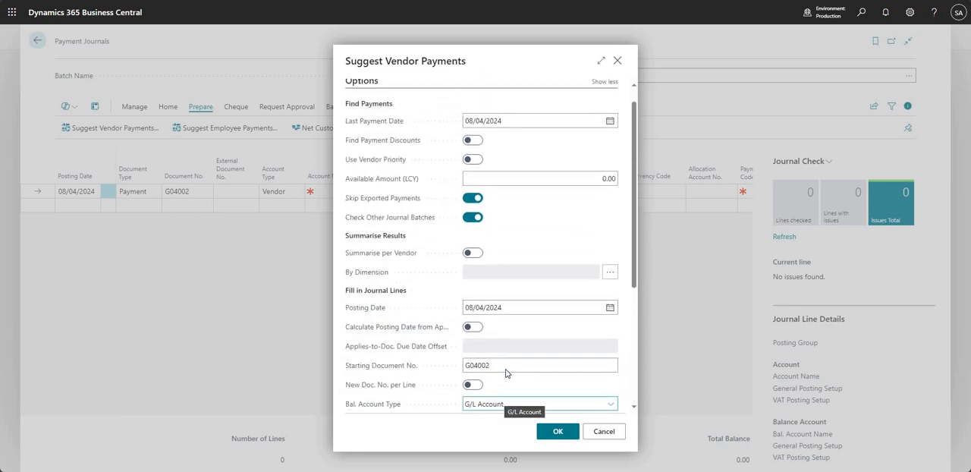
scroll(down, 3)
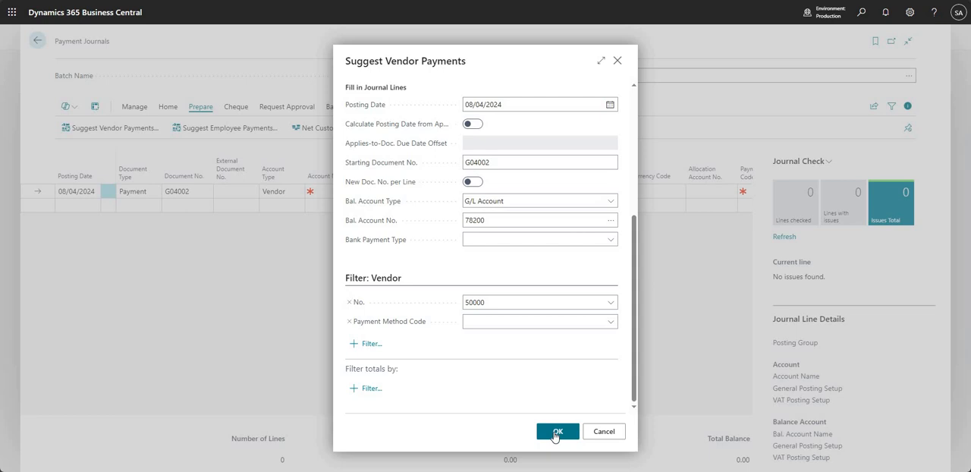
click(557, 431)
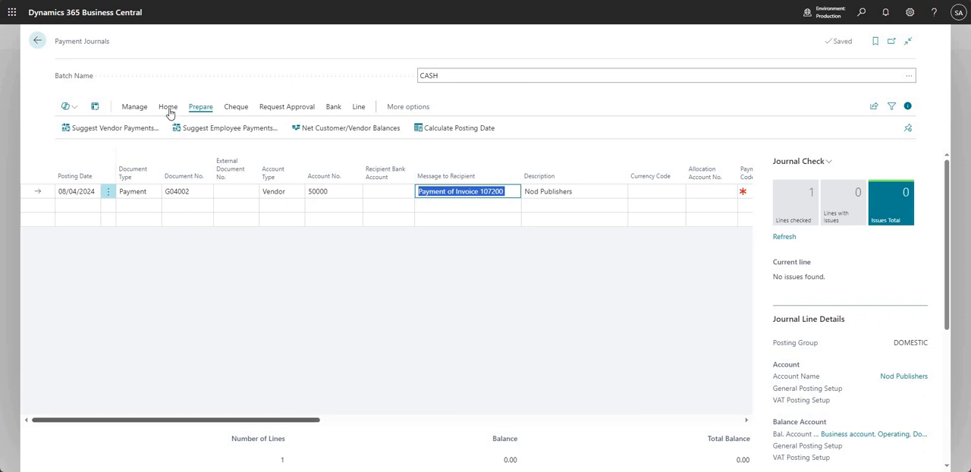
click(109, 128)
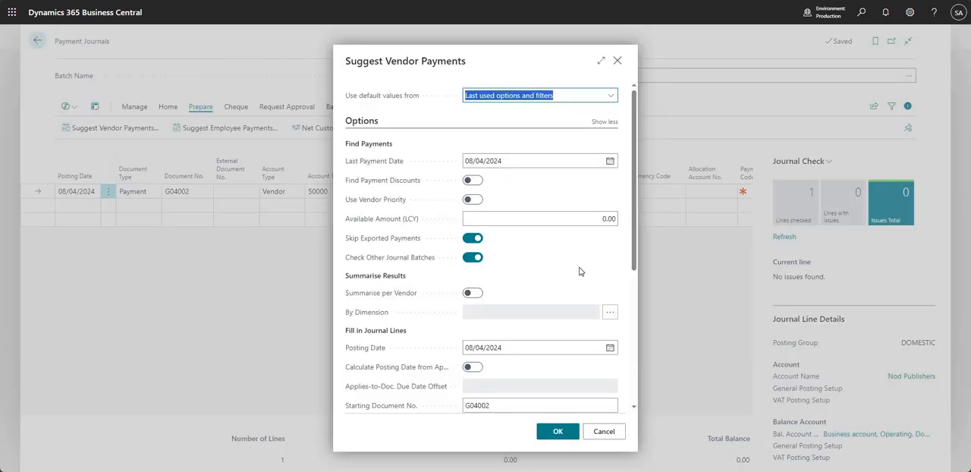
scroll(down, 3)
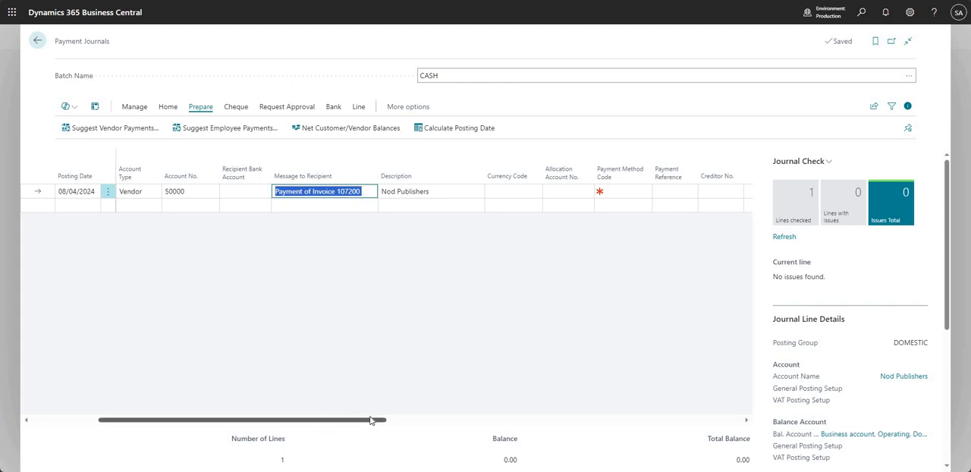
drag(235, 419, 372, 418)
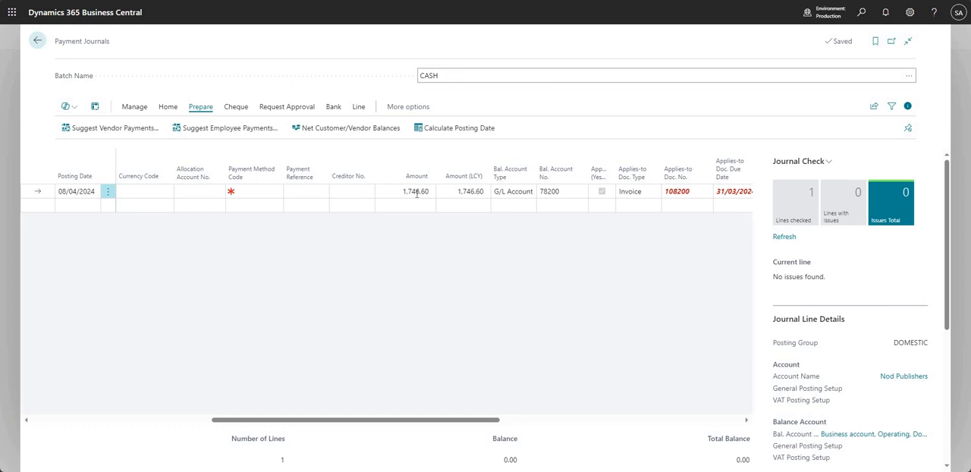
mouse_move(435, 267)
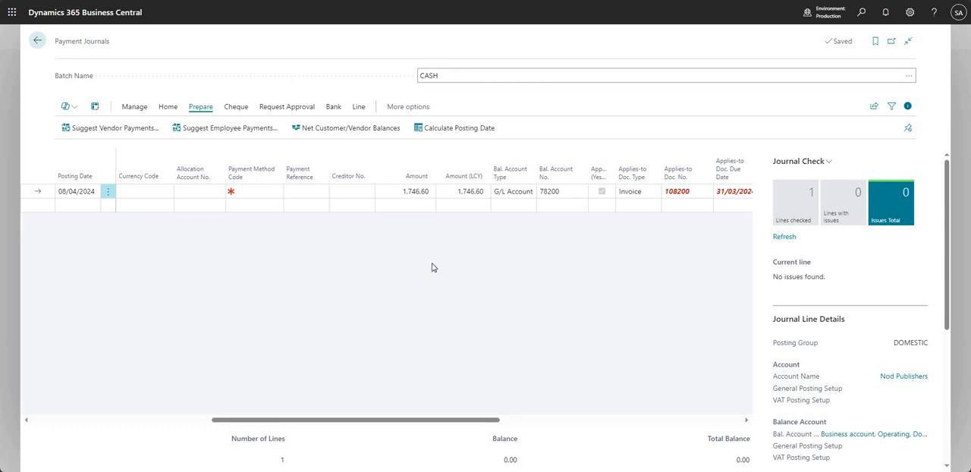
mouse_move(400, 243)
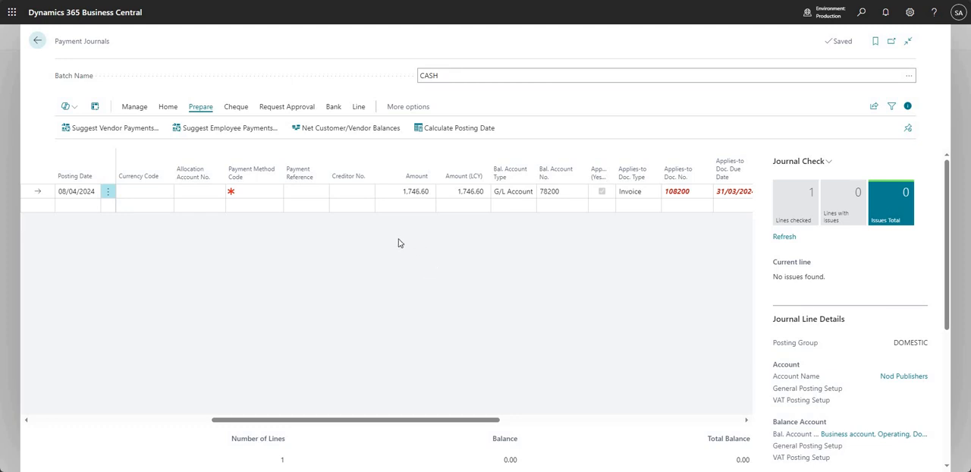
mouse_move(404, 230)
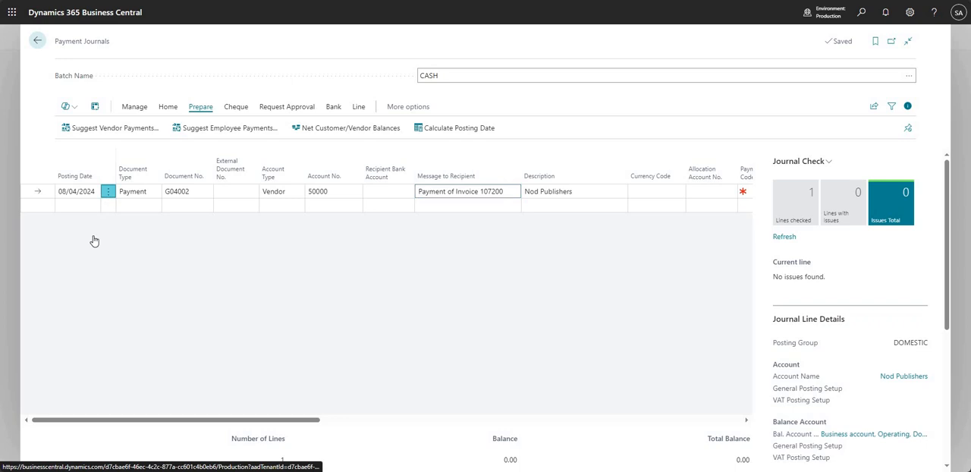
Step: Delete the suggested payment line for invoice 107200 from the CASH journal
click(108, 191)
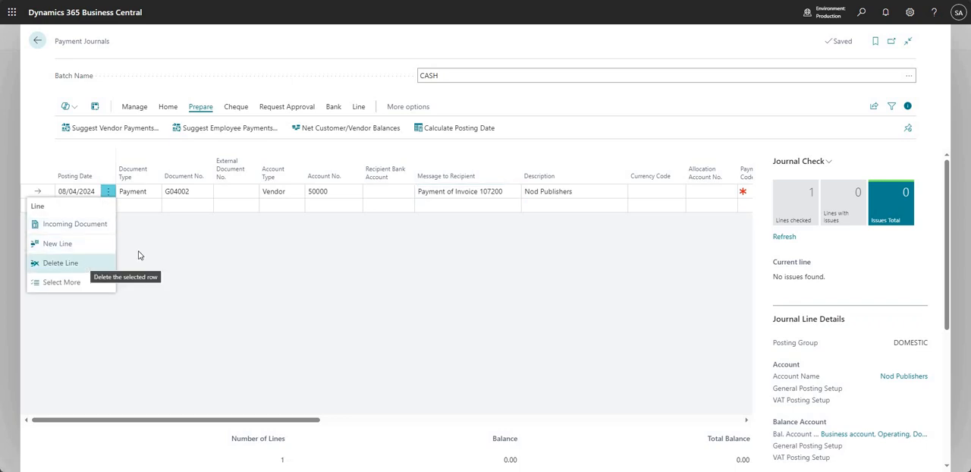
click(61, 262)
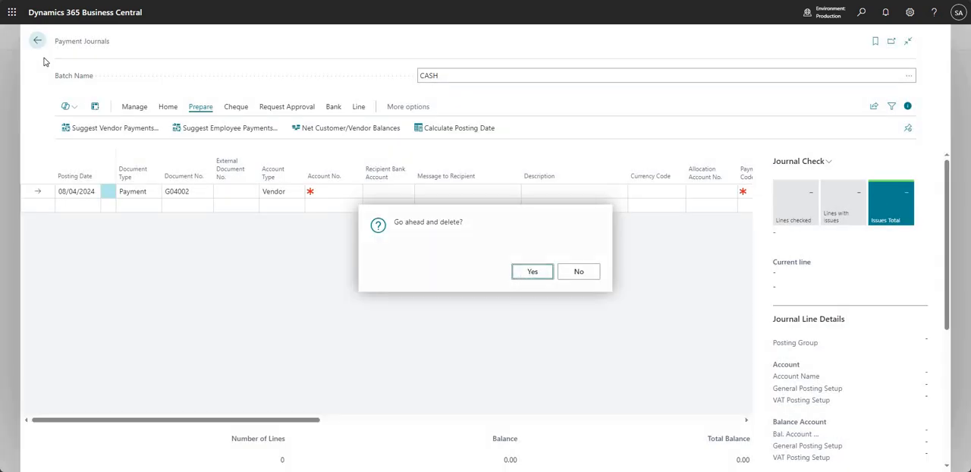
click(531, 270)
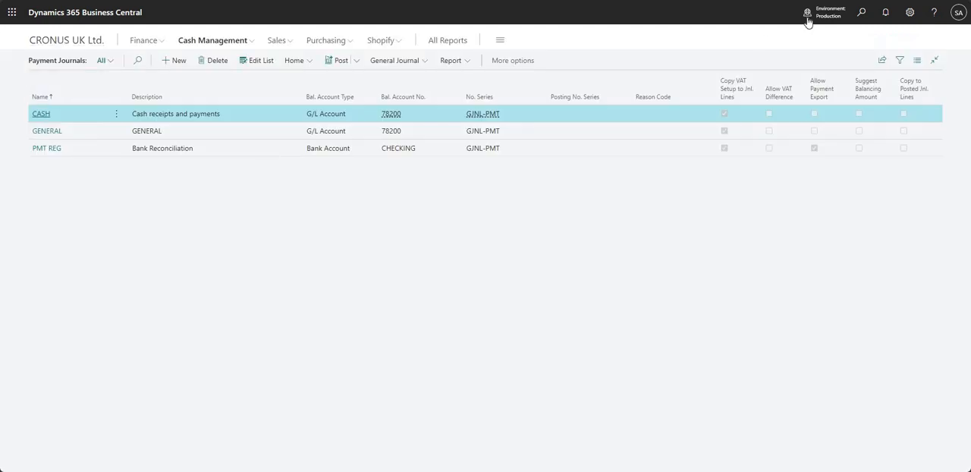
Step: Search 'vendor ledg' and review the Vendor Ledger Entries list
click(862, 12)
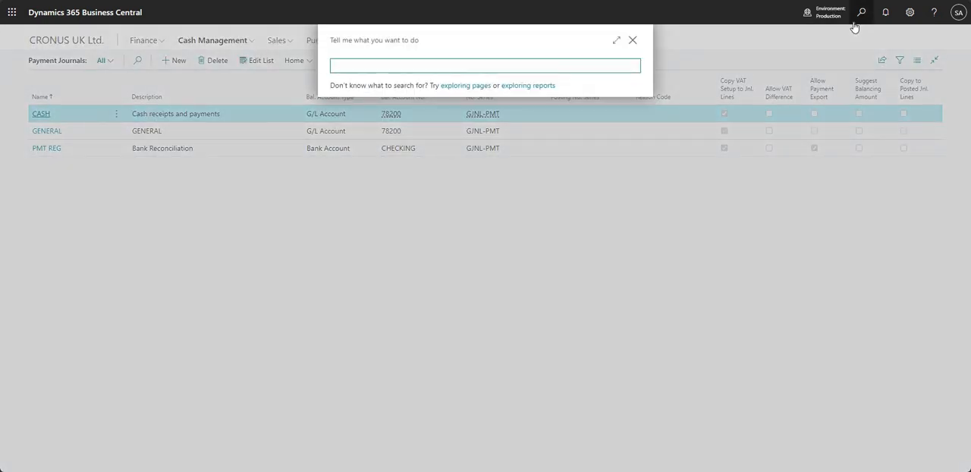
text(vendor)
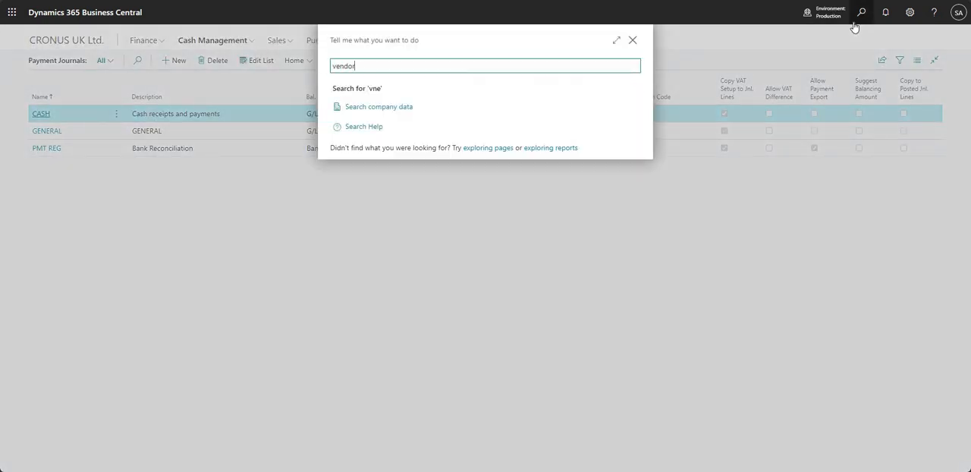
text(ledg)
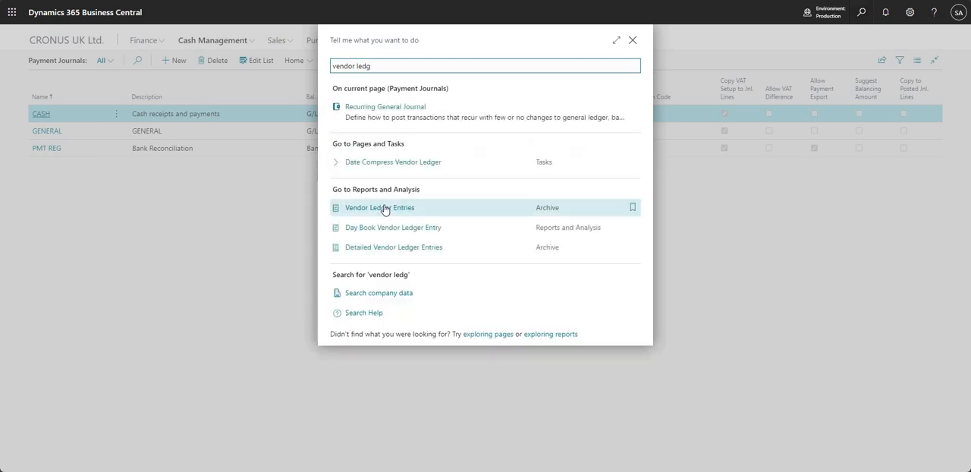
click(379, 207)
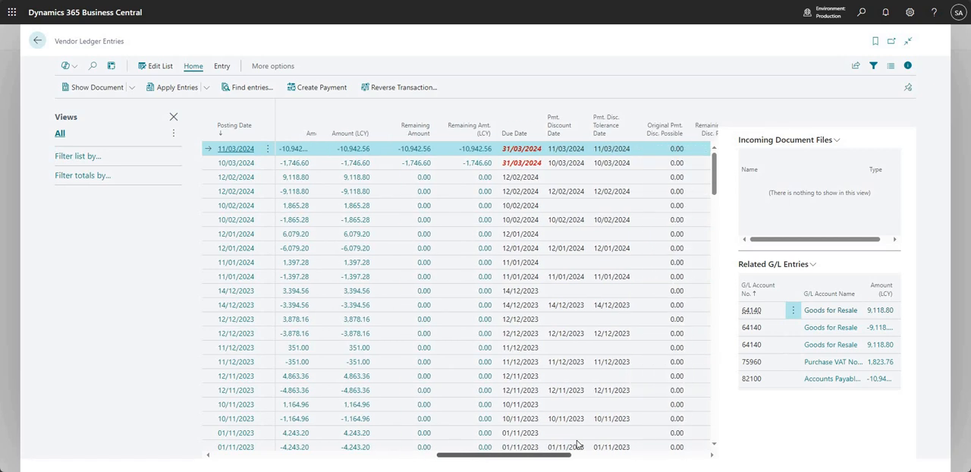
scroll(right, 3)
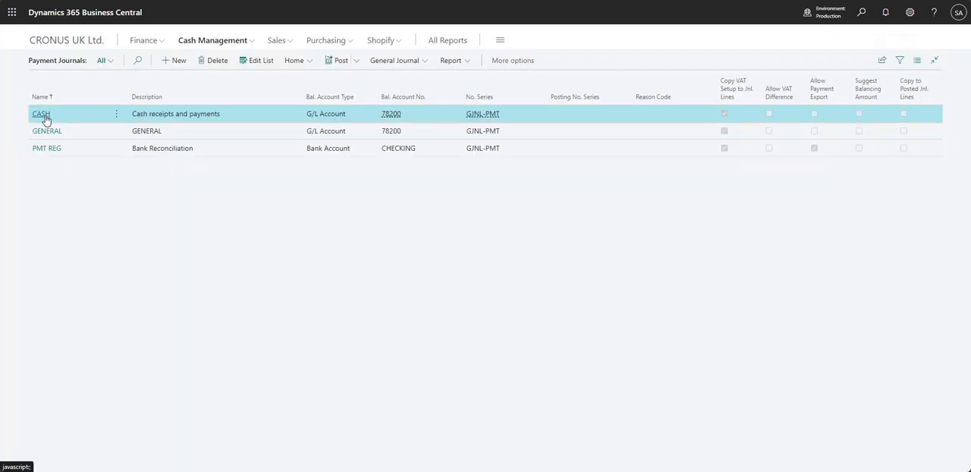
Step: In the CASH batch, run Suggest Vendor Payments, producing lines for invoices 107200 and 108202
click(39, 114)
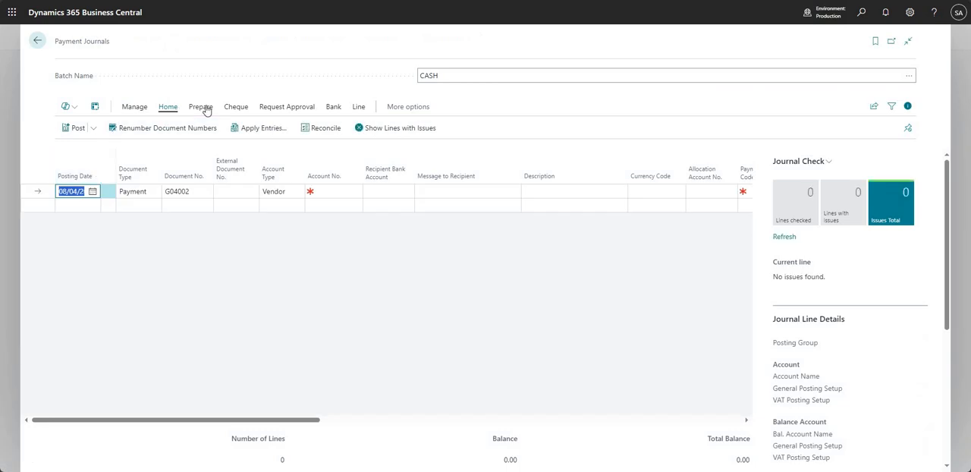
click(200, 107)
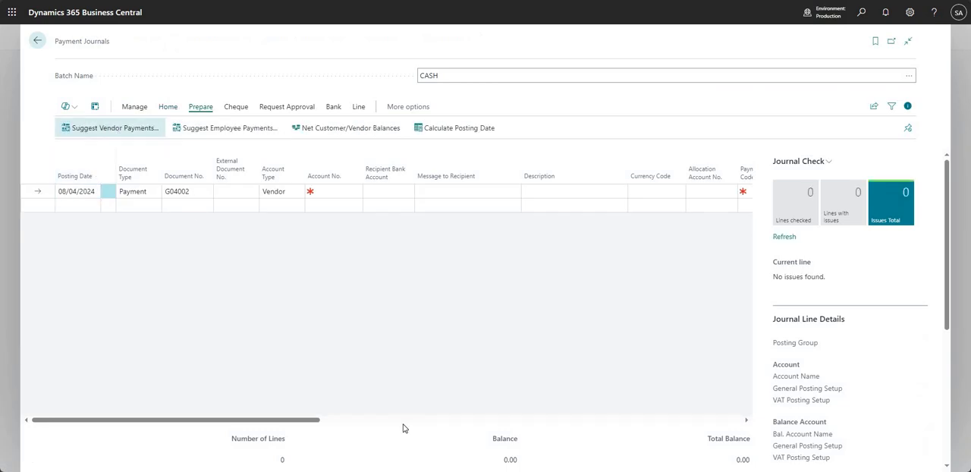
click(115, 128)
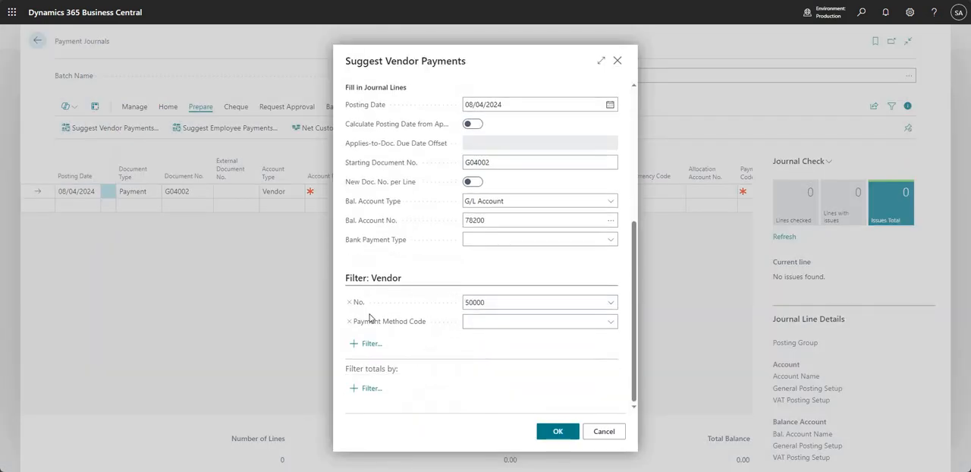
scroll(up, 3)
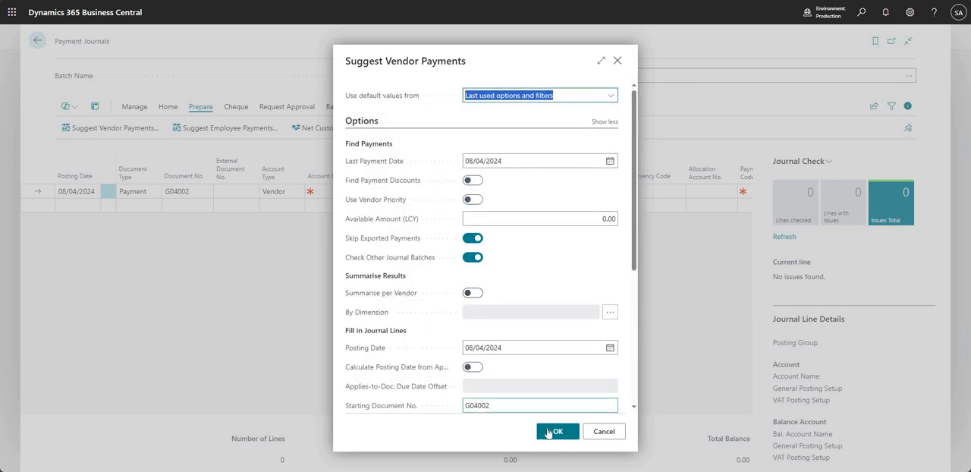
click(555, 431)
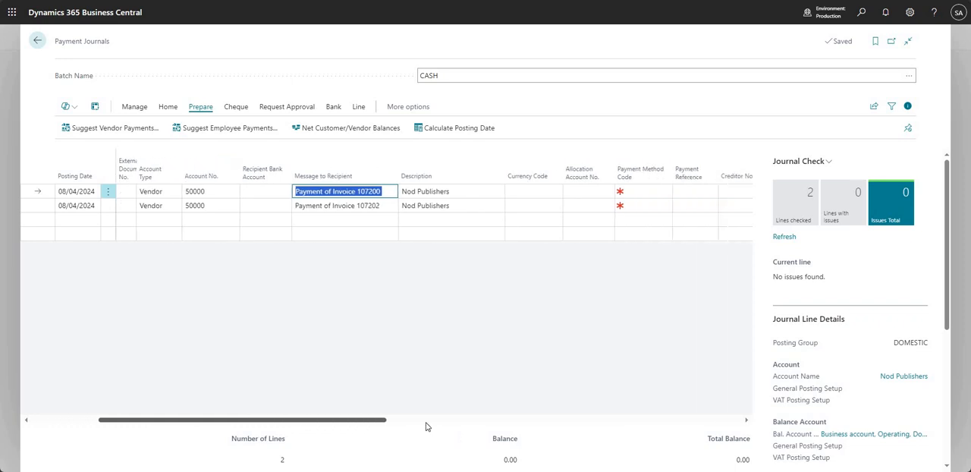
scroll(right, 3)
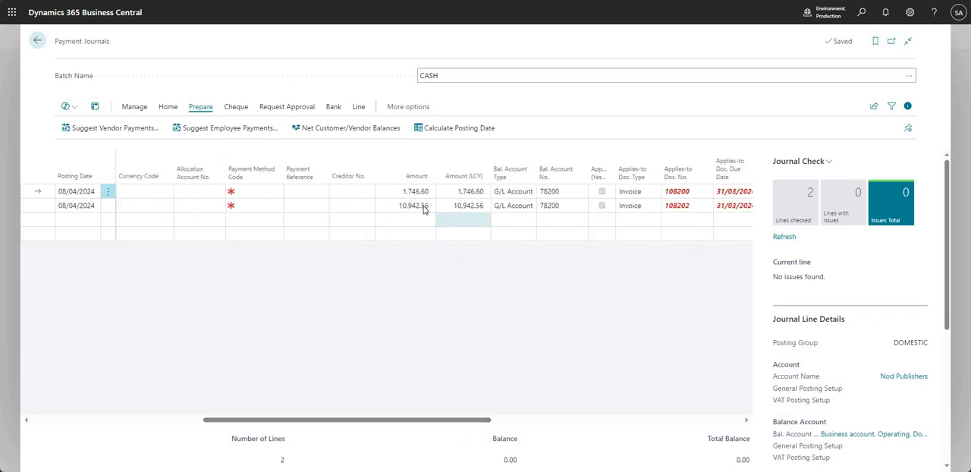
Step: Select the 10,942.56 Amount cell on the invoice 108202 payment line
click(416, 206)
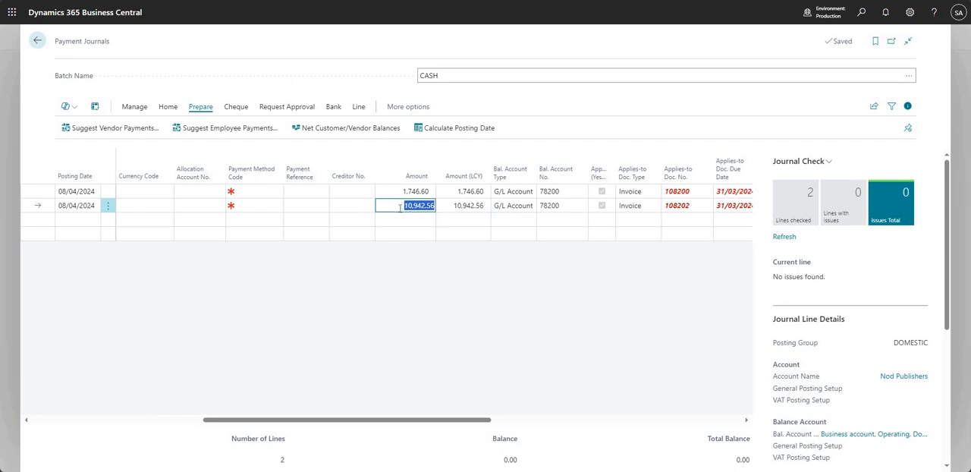
mouse_move(367, 296)
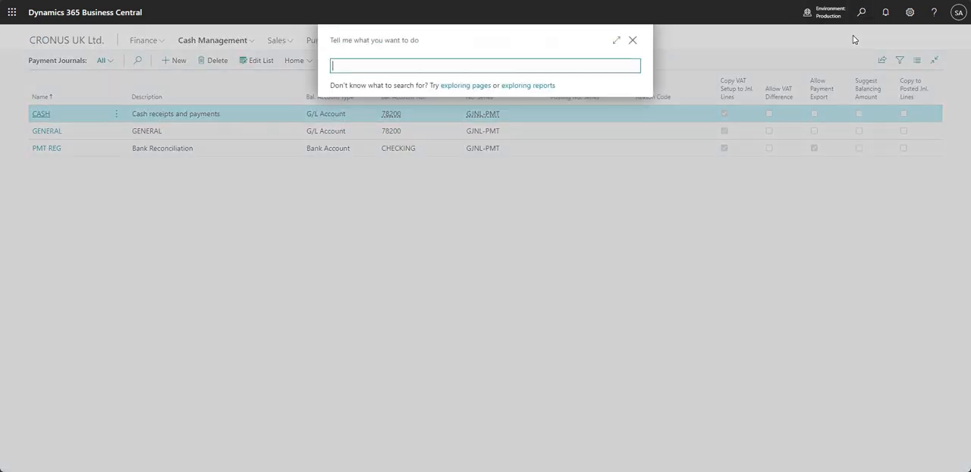
Step: Find and open the Vendor Ledger Entries page via search for 'vendor ledg' and start filtering
text(vendor ledg)
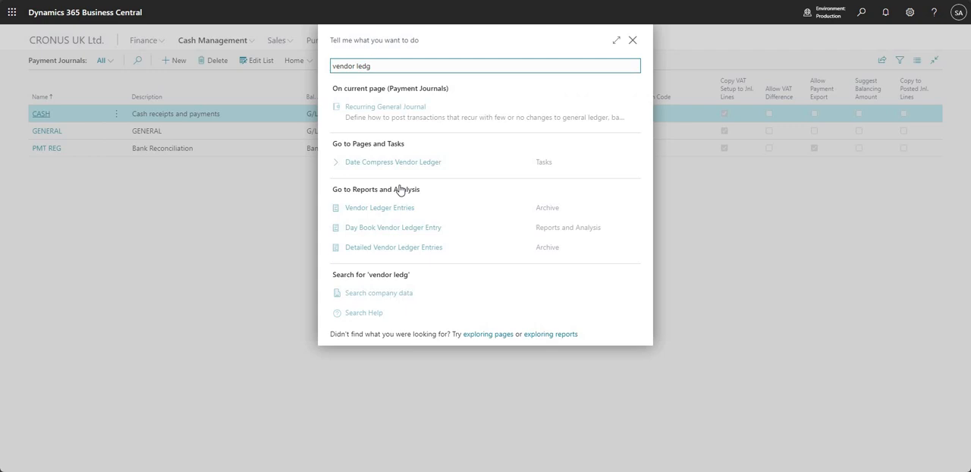
click(379, 206)
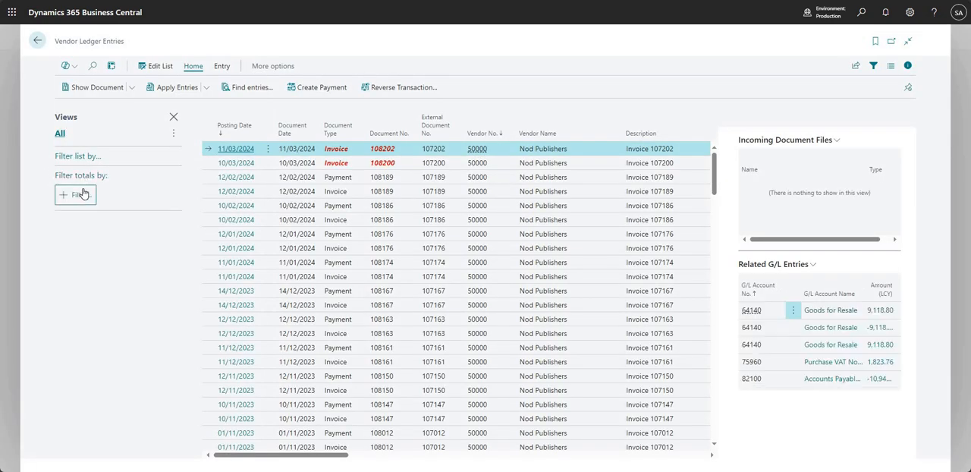
click(75, 194)
text(<>'')
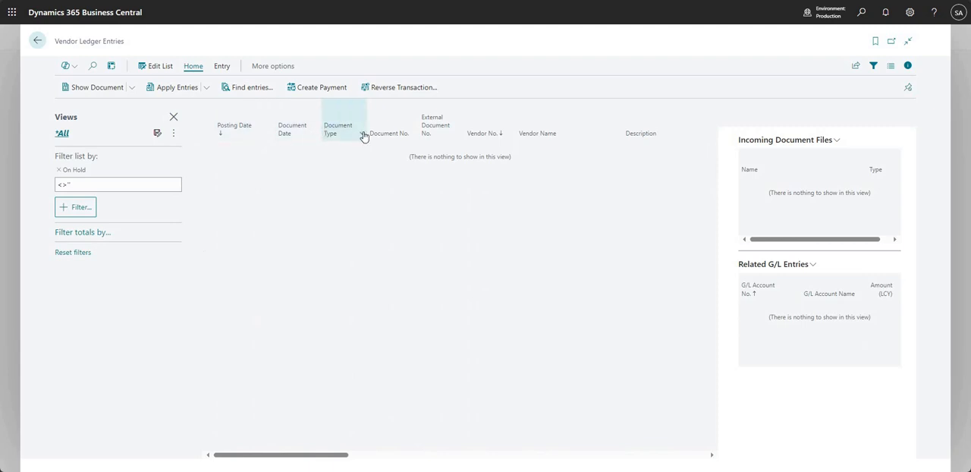
Step: Filter the entries to Document Type = Invoice, Open = Yes and On Hold <>''
click(337, 129)
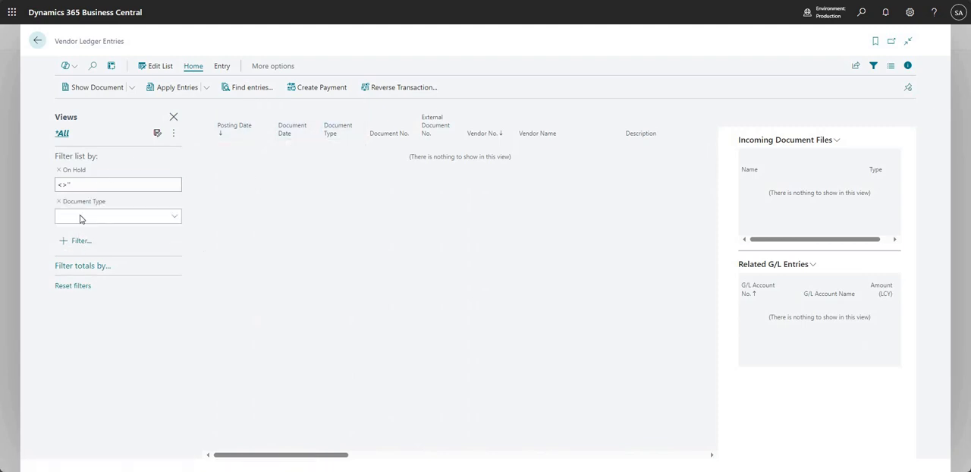
click(119, 216)
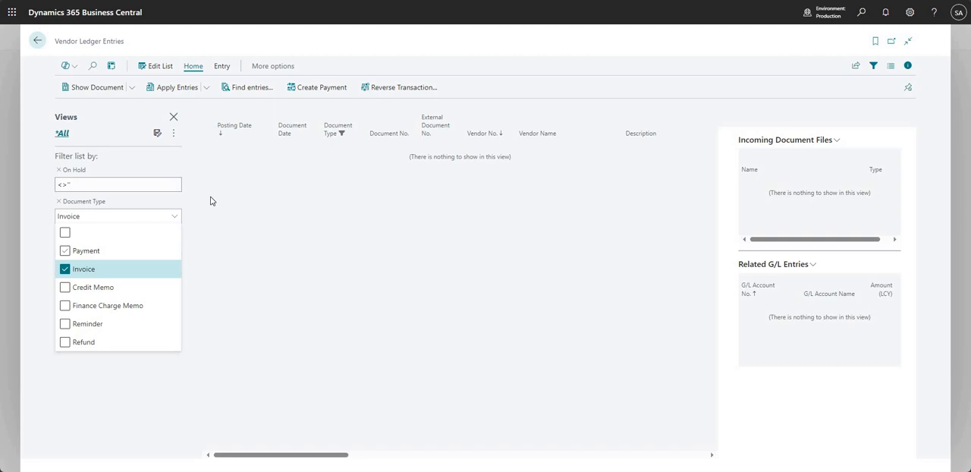
click(84, 269)
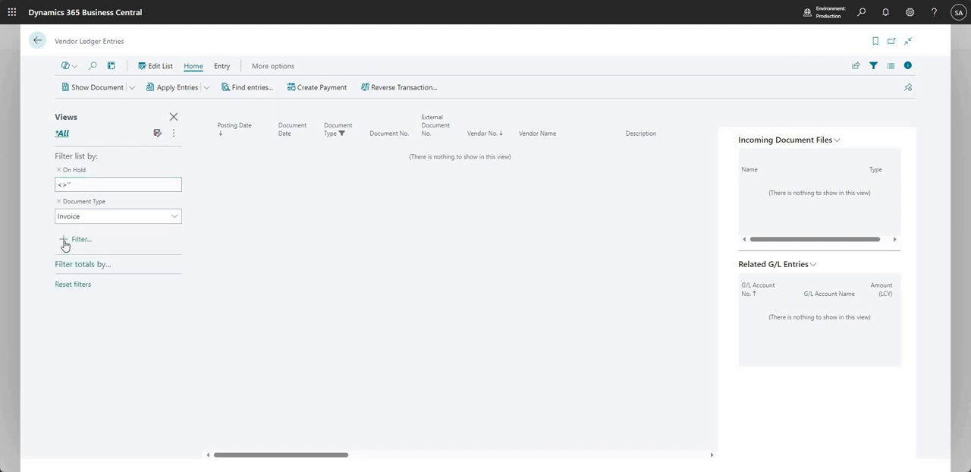
click(79, 240)
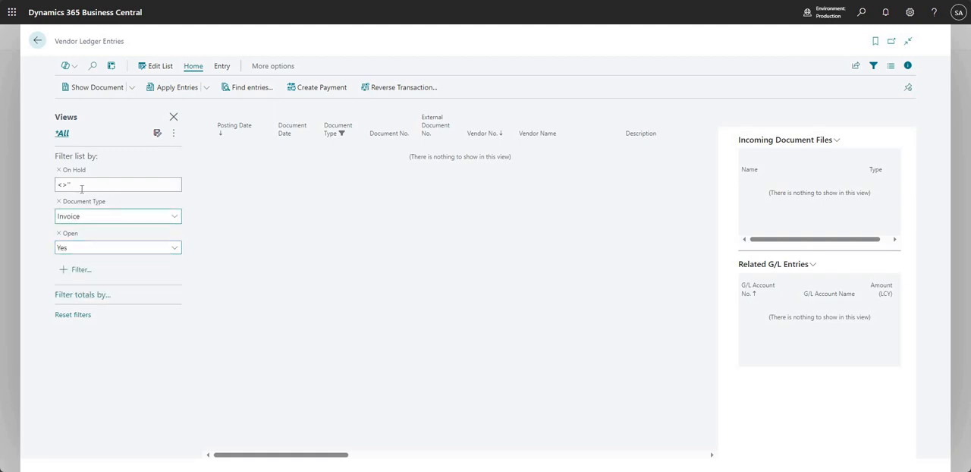
click(118, 185)
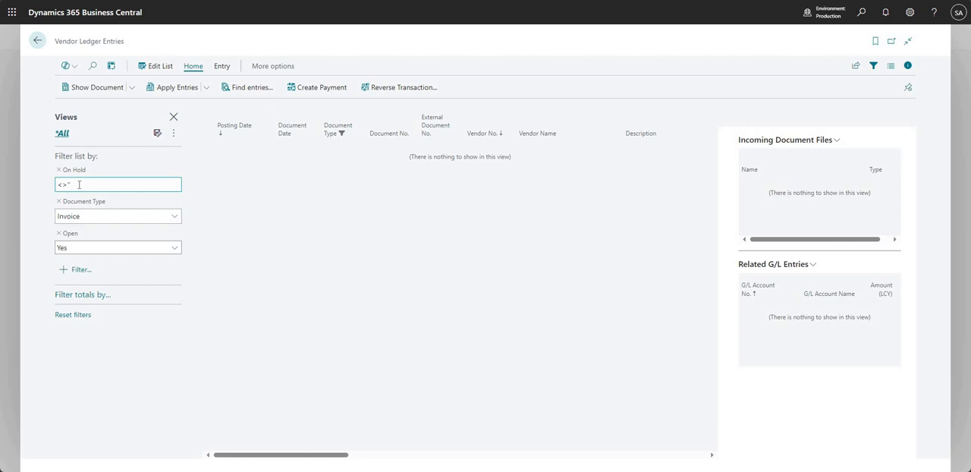
mouse_move(273, 209)
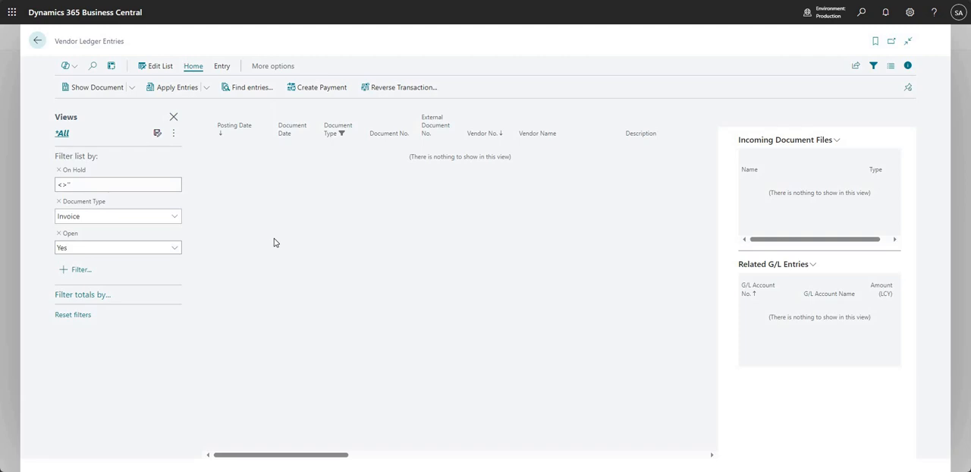
mouse_move(236, 185)
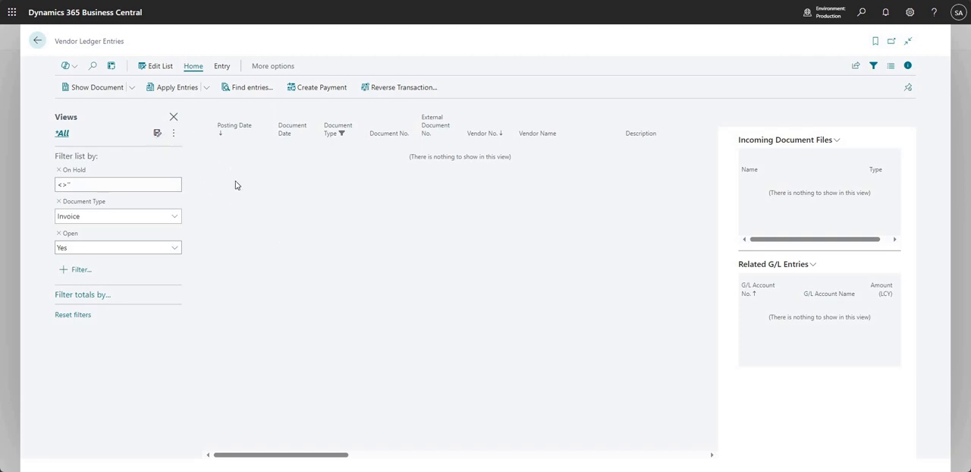
mouse_move(394, 304)
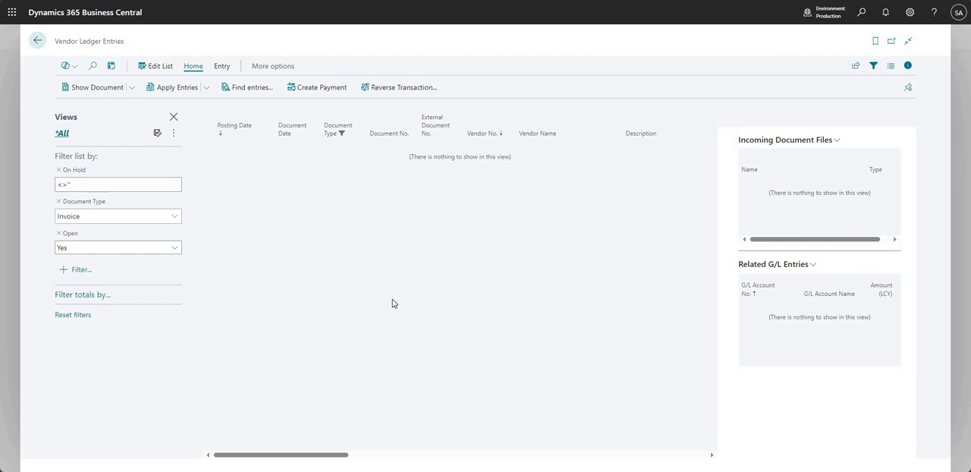
mouse_move(367, 223)
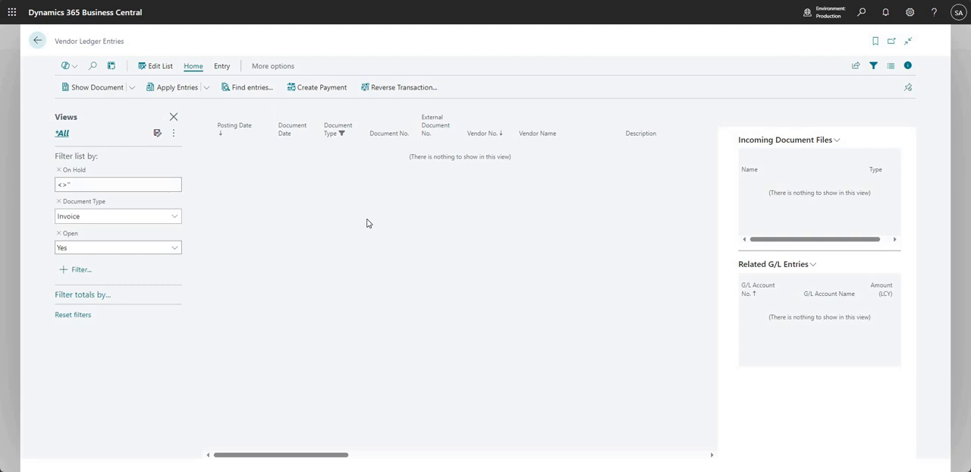